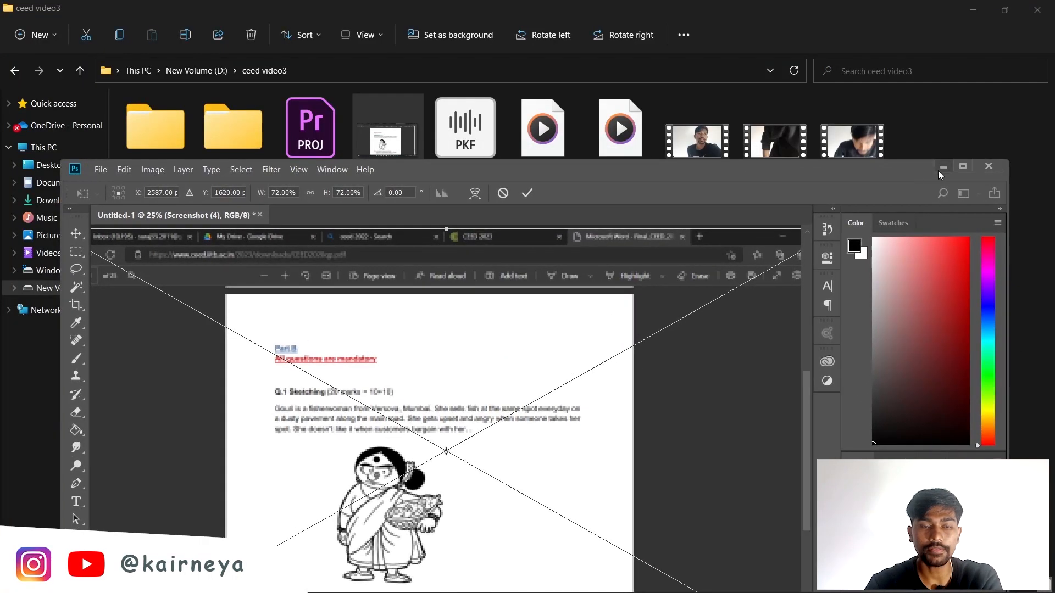
# Step: Maximize the window and zoom into the Gouri sketching question and reference illustration
pyautogui.click(963, 166)
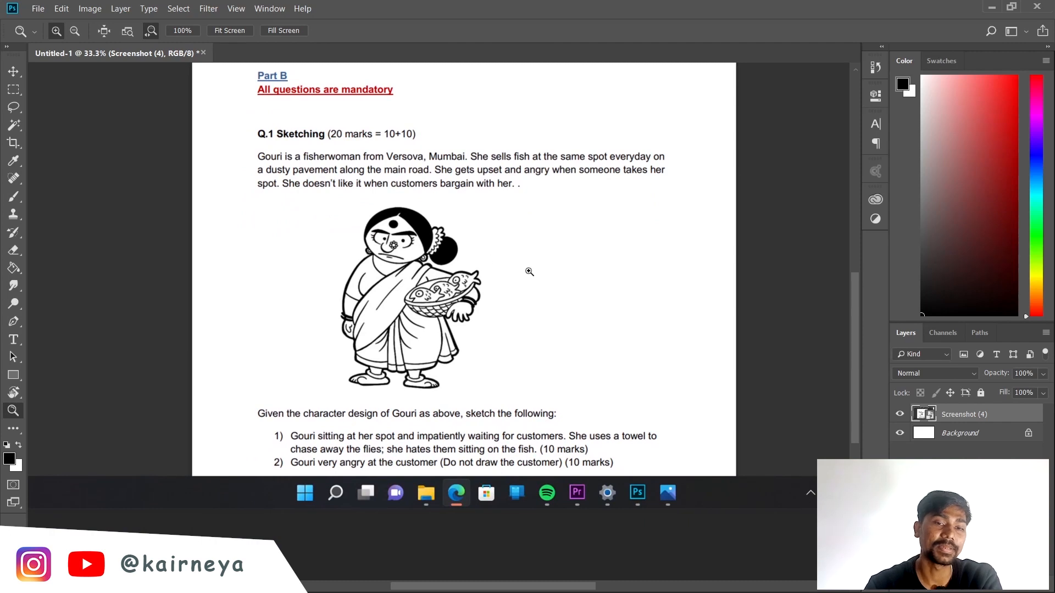
pyautogui.moveTo(575, 263)
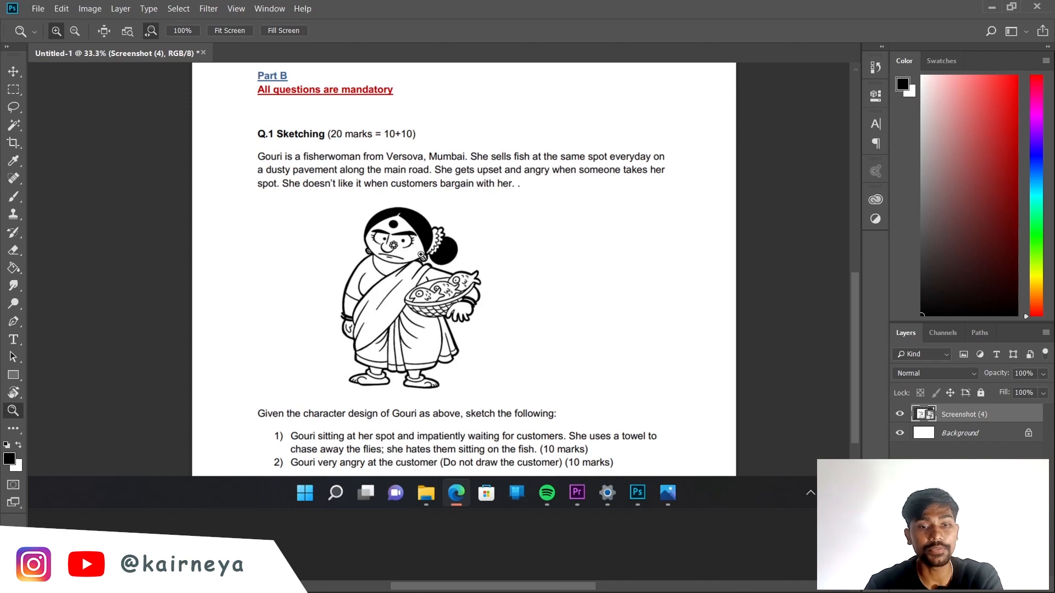
pyautogui.moveTo(572, 259)
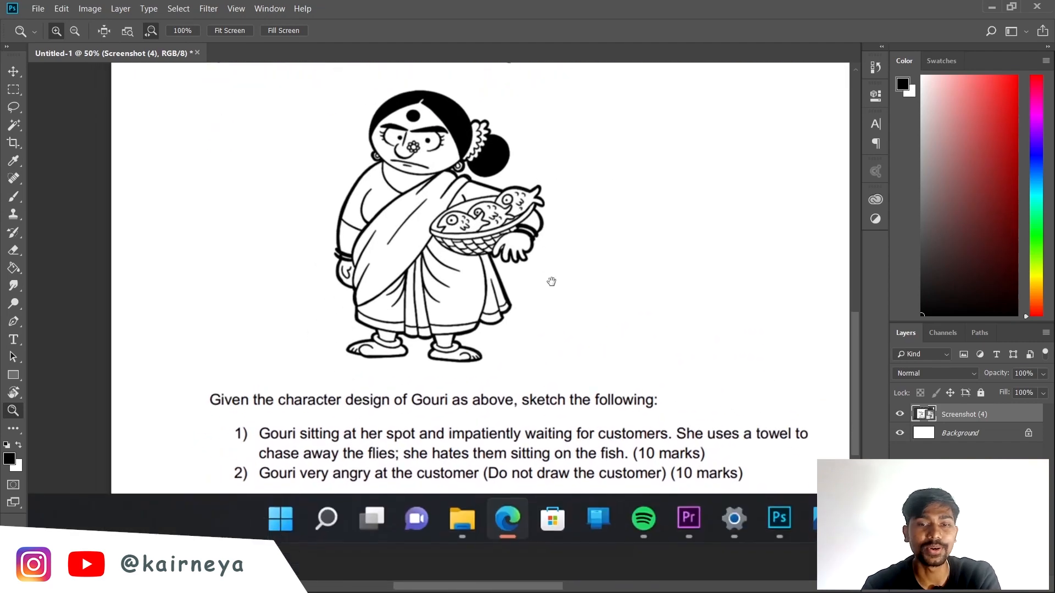
pyautogui.scroll(3)
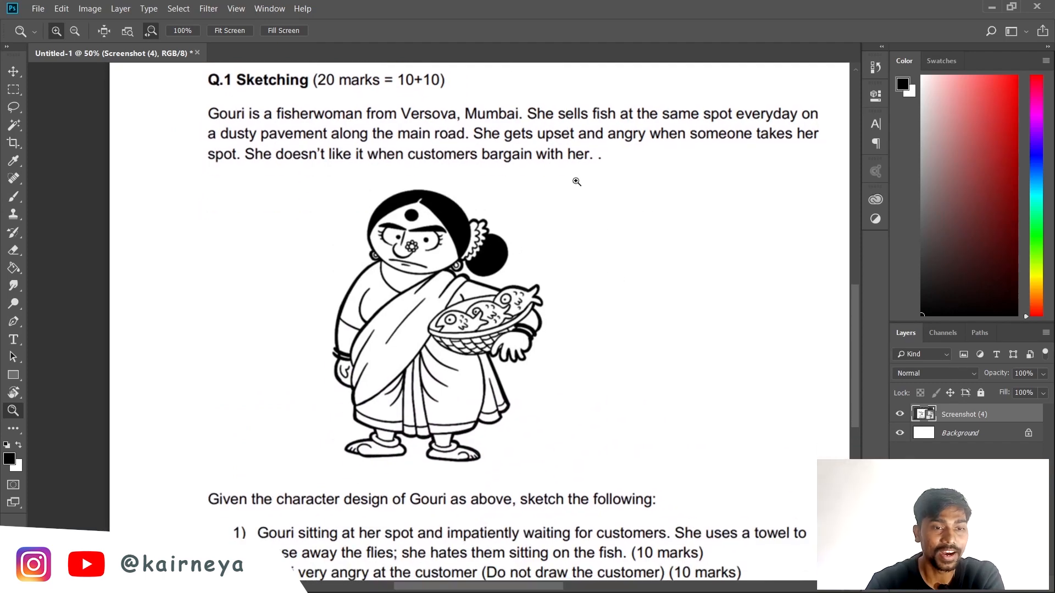
pyautogui.moveTo(583, 285)
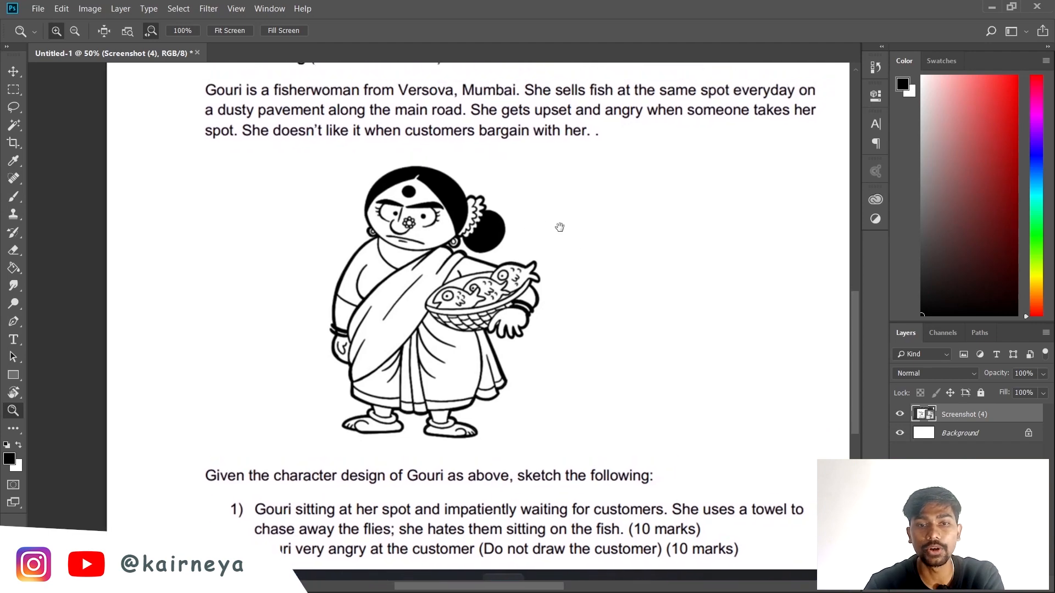
pyautogui.moveTo(29, 211)
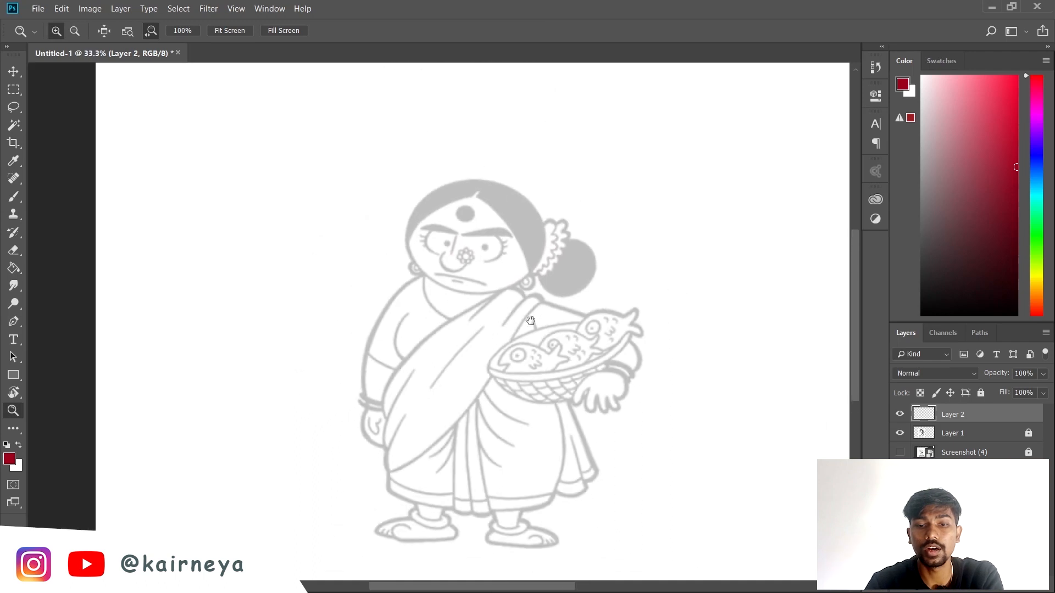
# Step: Sketch red barrel-shaped torso construction forms over the faded Gouri reference with the Brush
pyautogui.click(13, 196)
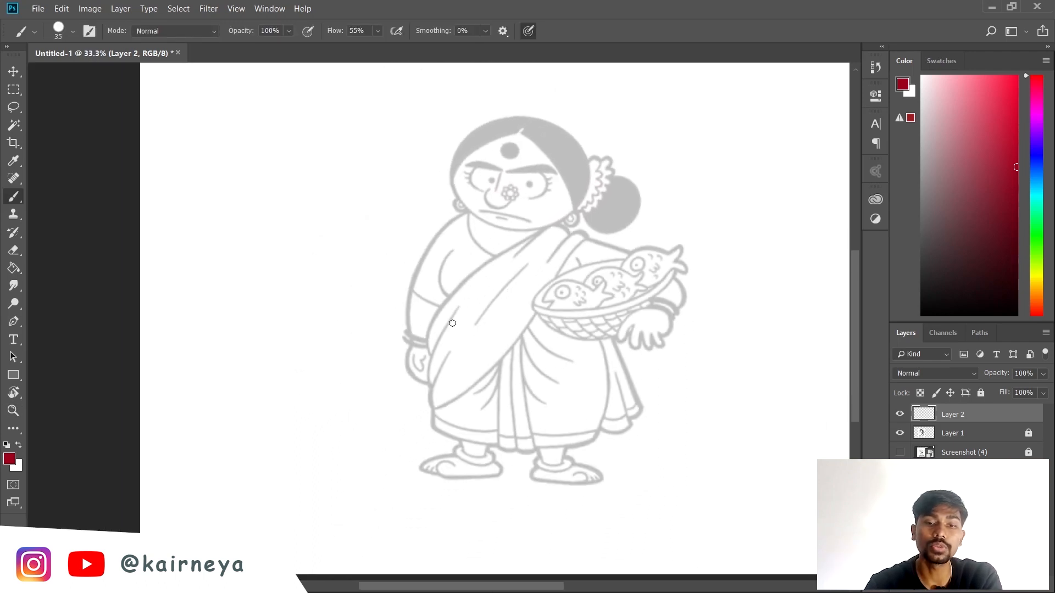
pyautogui.moveTo(457, 337)
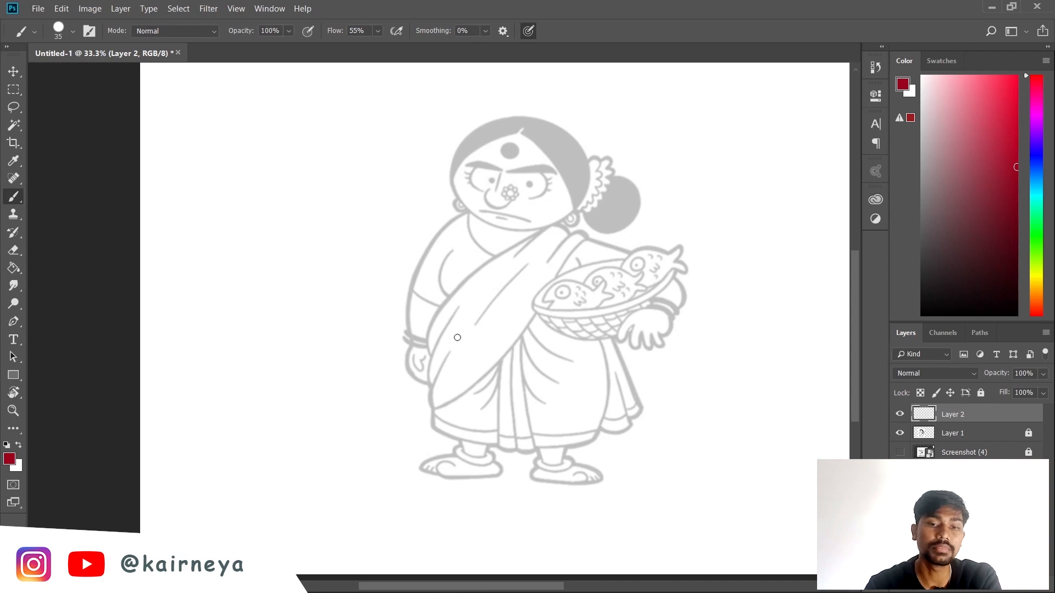
pyautogui.moveTo(522, 246)
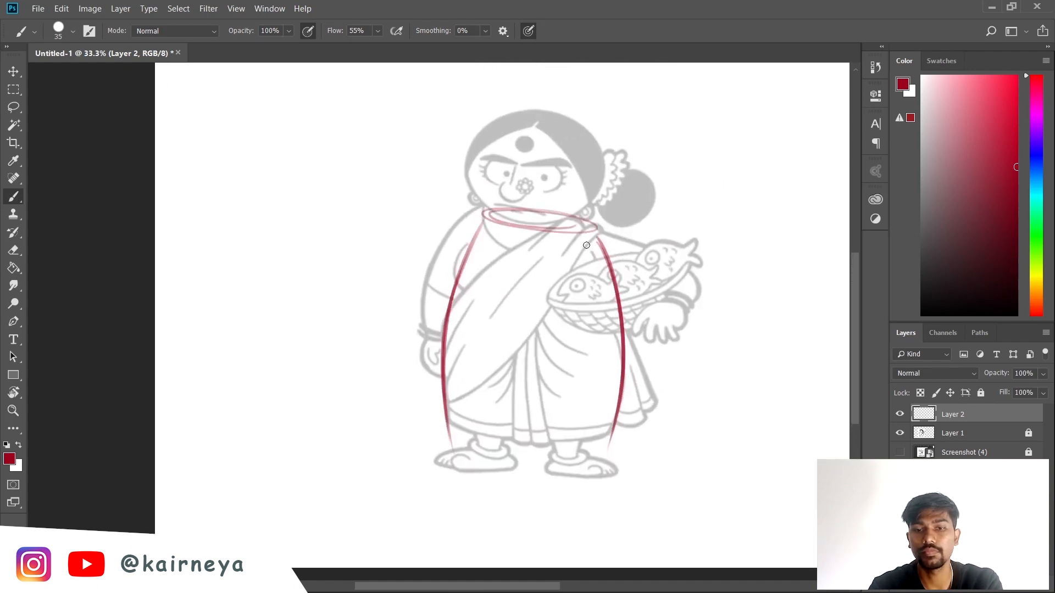
pyautogui.scroll(-3)
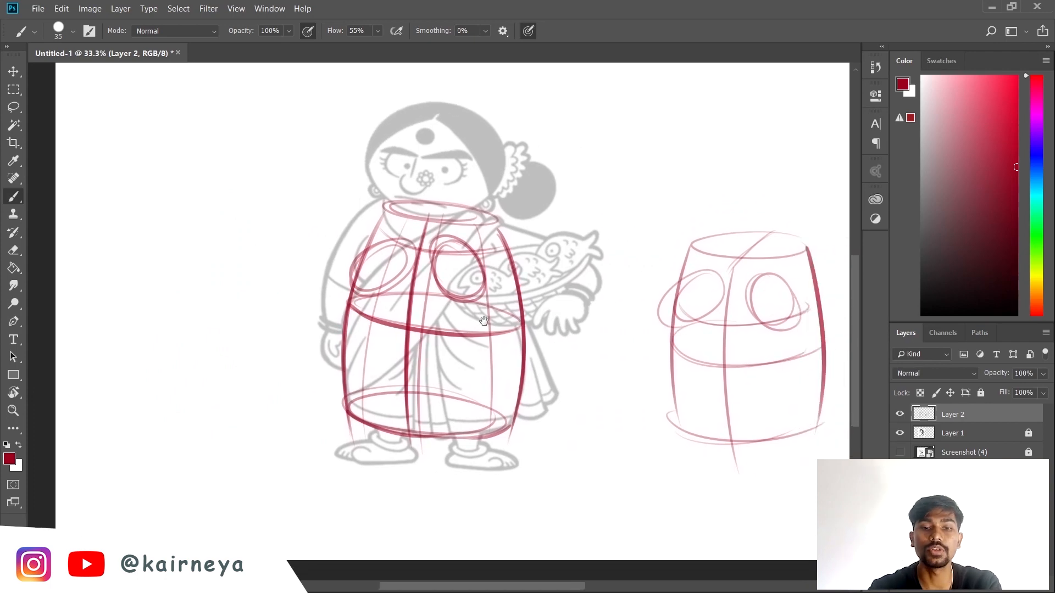
# Step: Adjust the view and sketch leg ellipses inside the torso plus a tapered limb cylinder
pyautogui.scroll(-3)
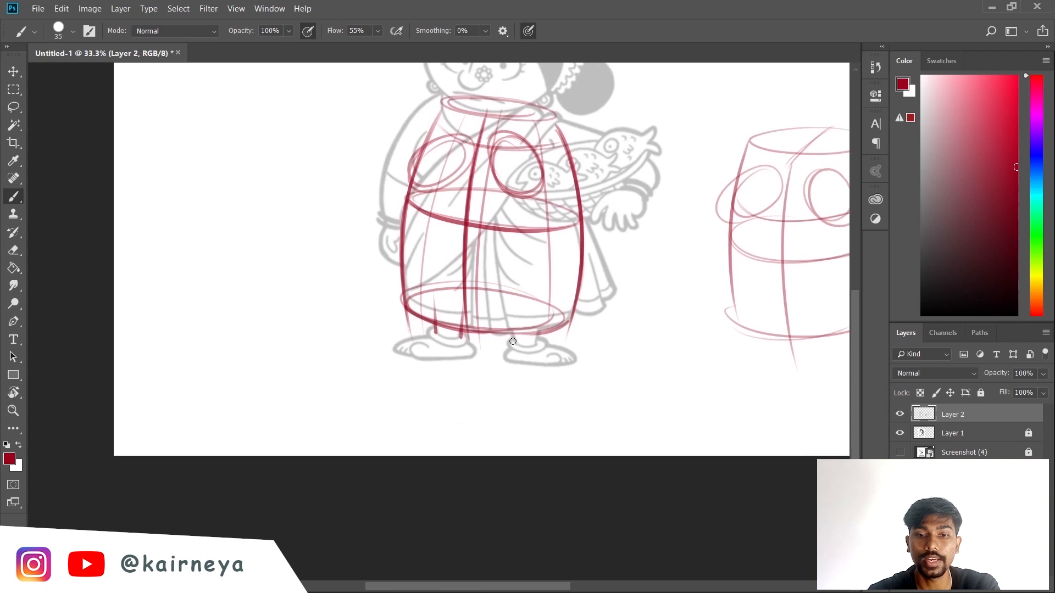
pyautogui.click(13, 411)
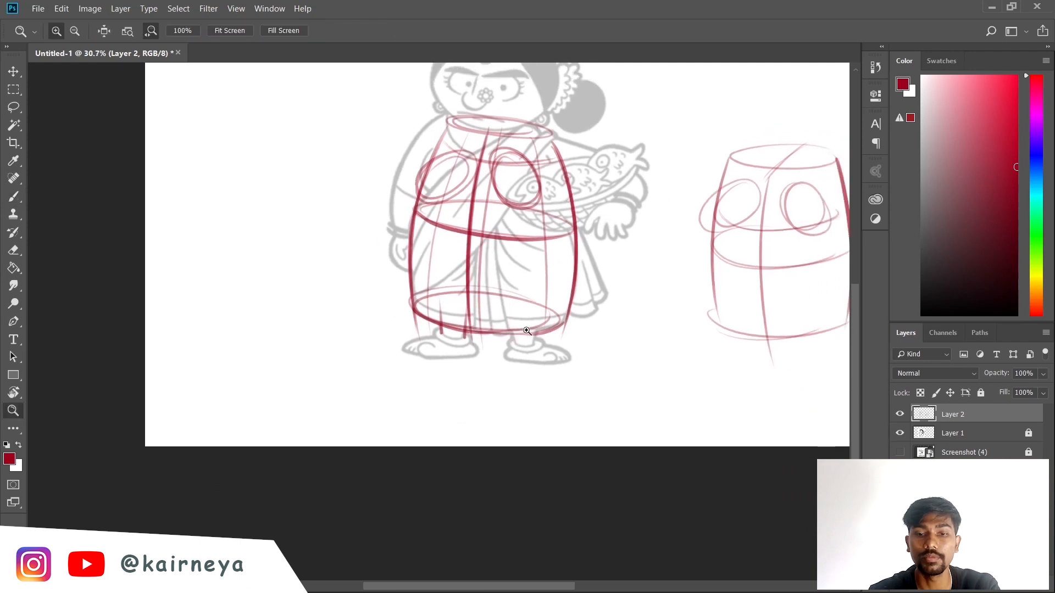
pyautogui.click(14, 196)
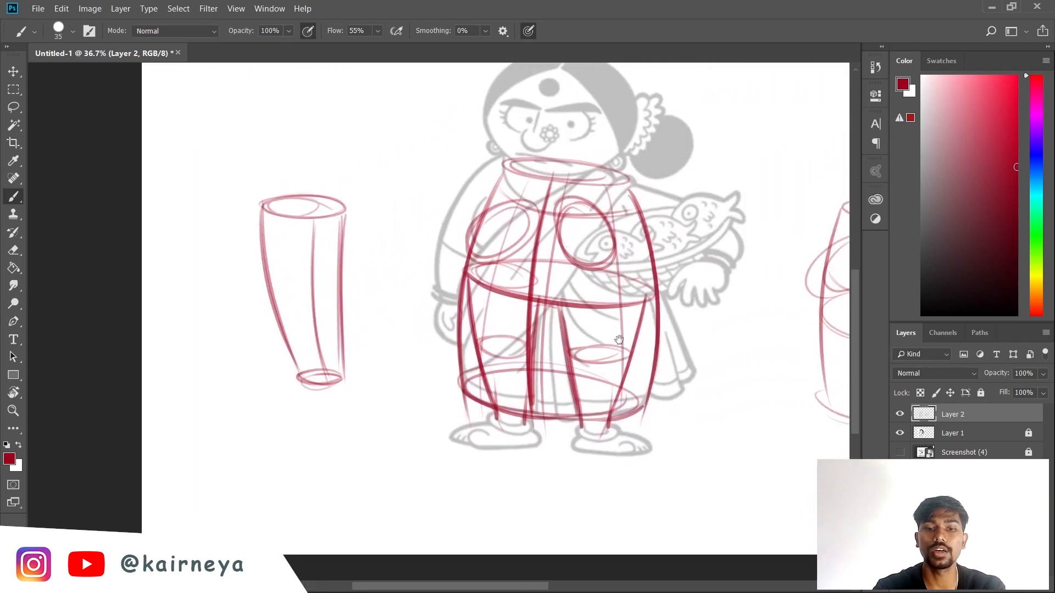
pyautogui.scroll(-3)
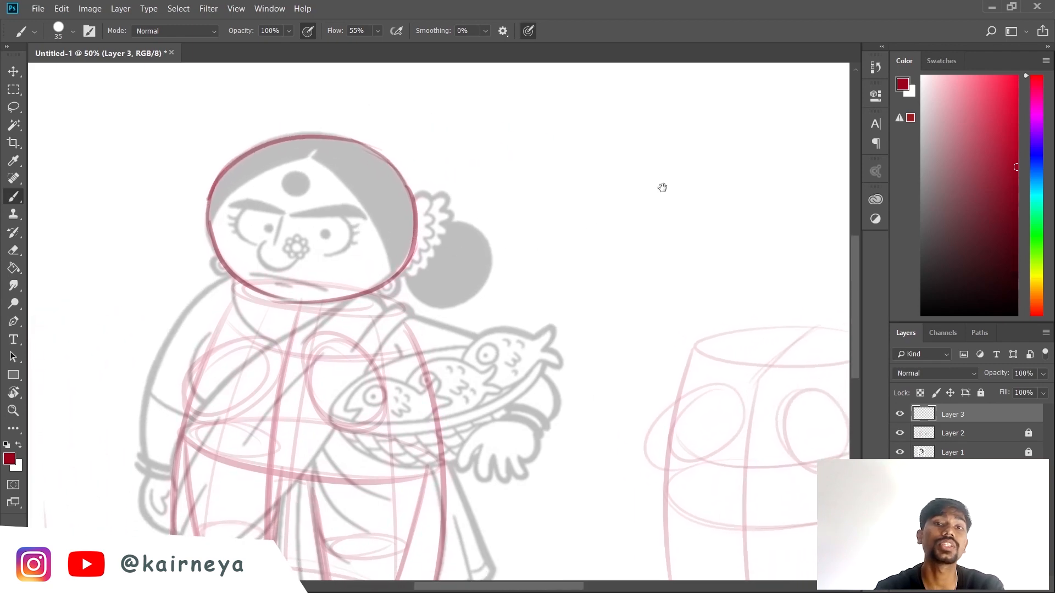
pyautogui.moveTo(646, 152)
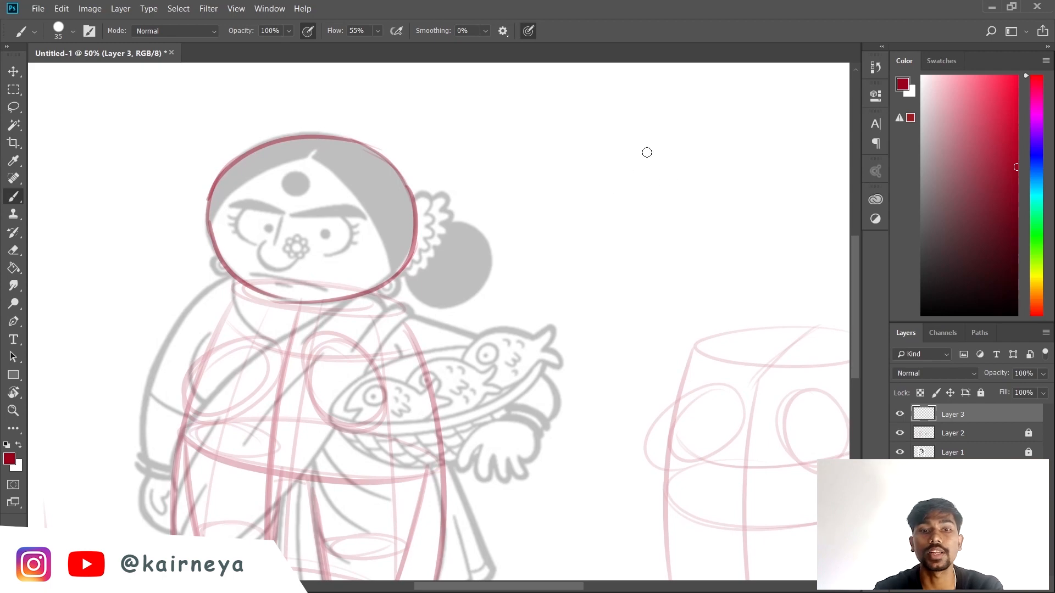
pyautogui.moveTo(669, 181)
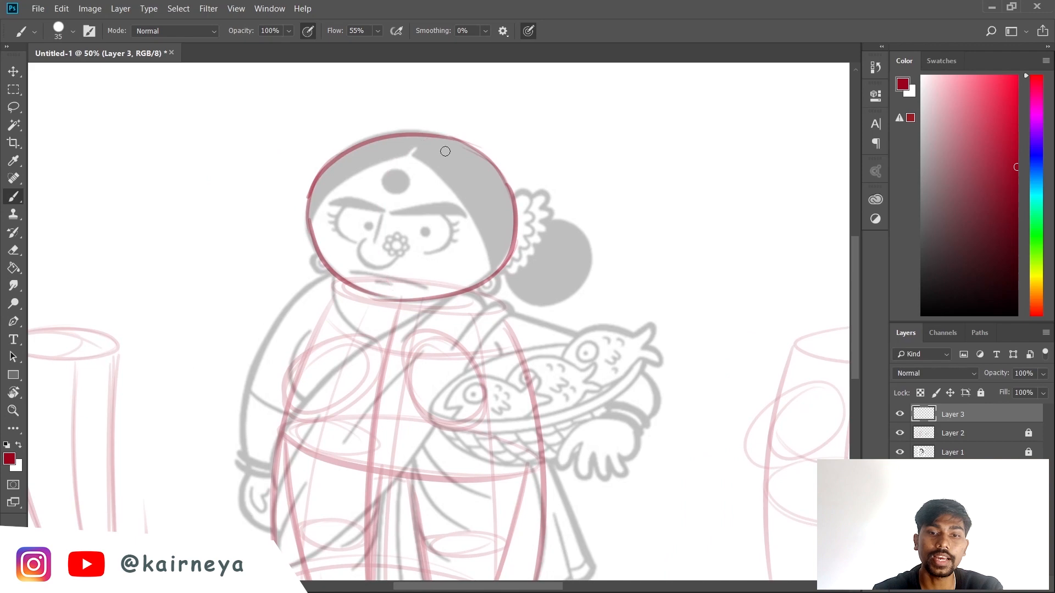
pyautogui.moveTo(414, 157)
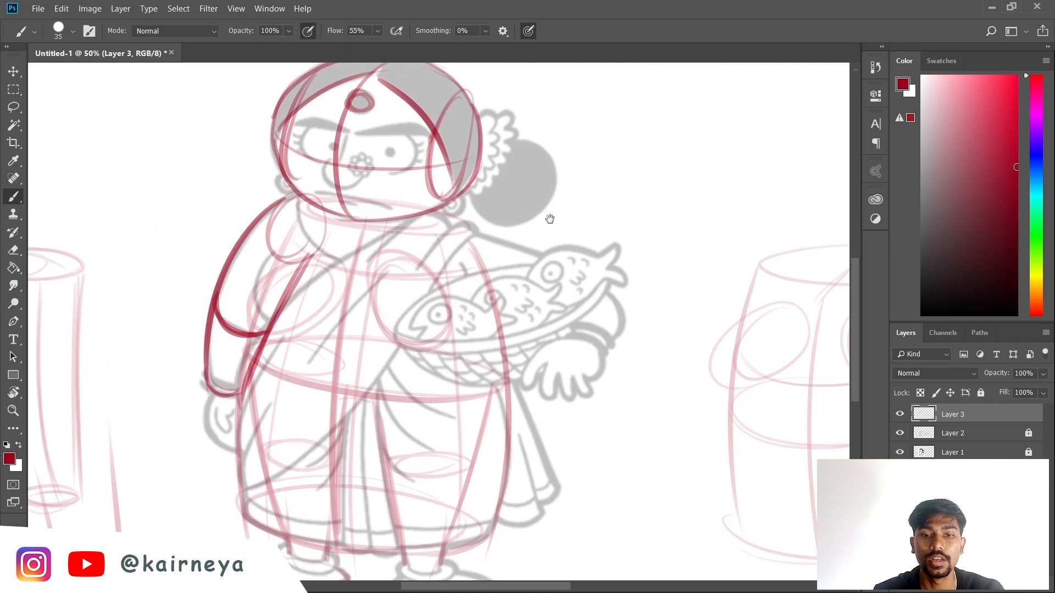
pyautogui.moveTo(481, 235)
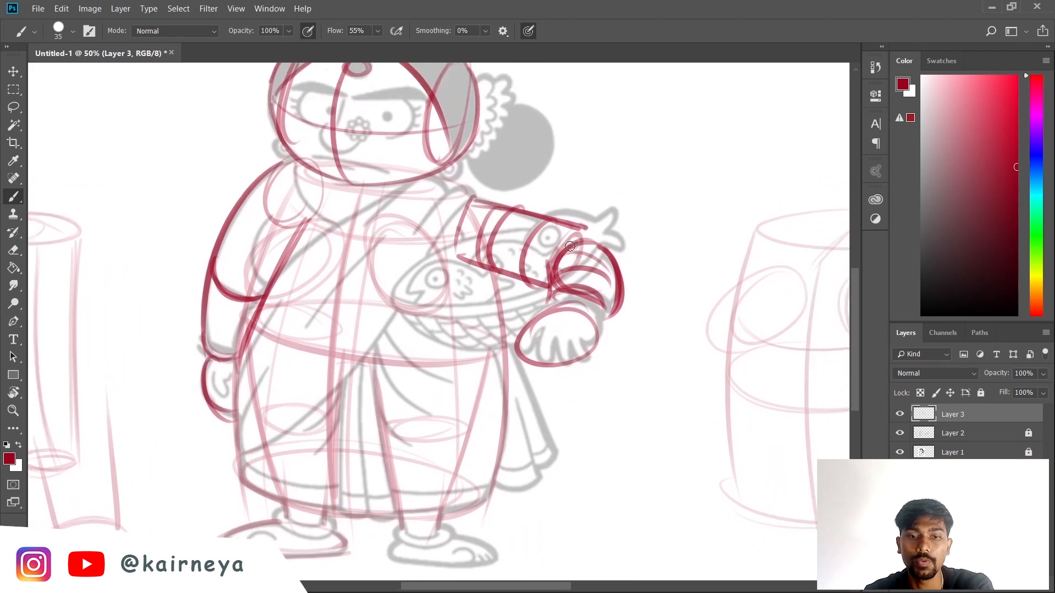
# Step: Zoom out, unlock Layer 2 and hide the grey reference on Layer 1
pyautogui.press('ctrl+minus')
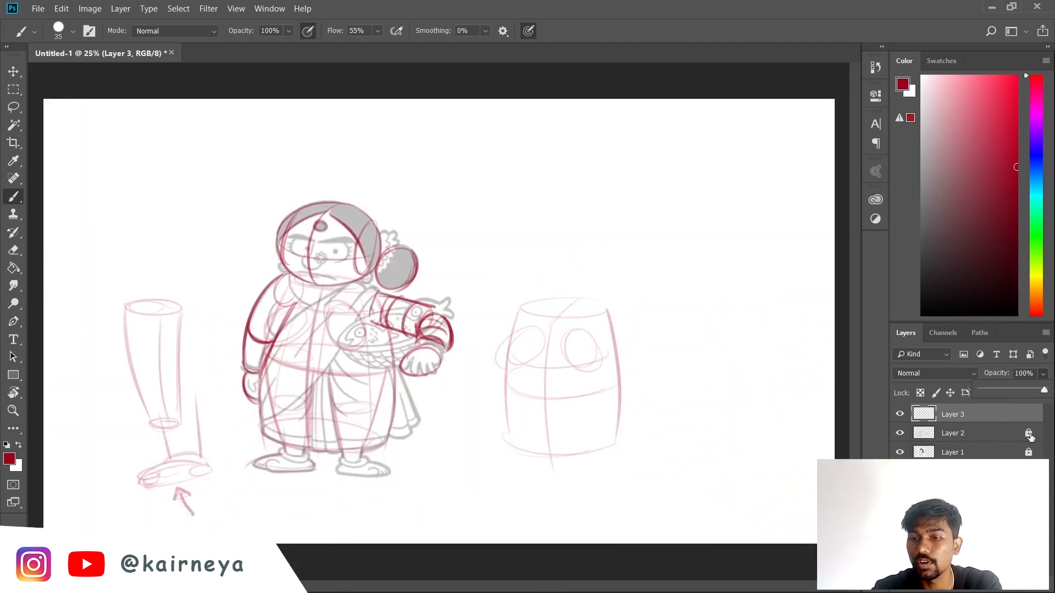
pyautogui.click(952, 432)
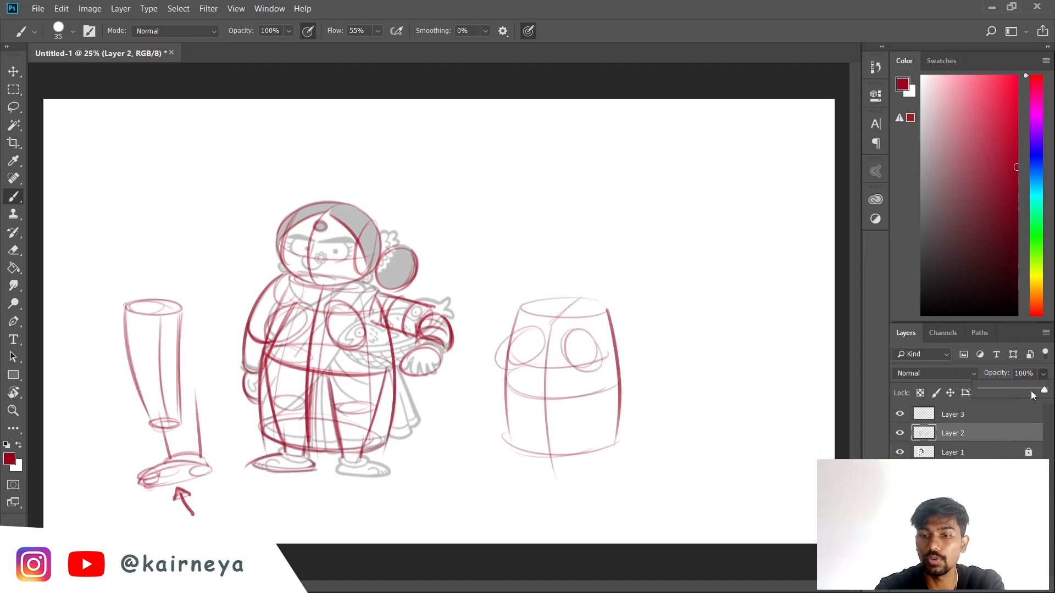
pyautogui.click(900, 451)
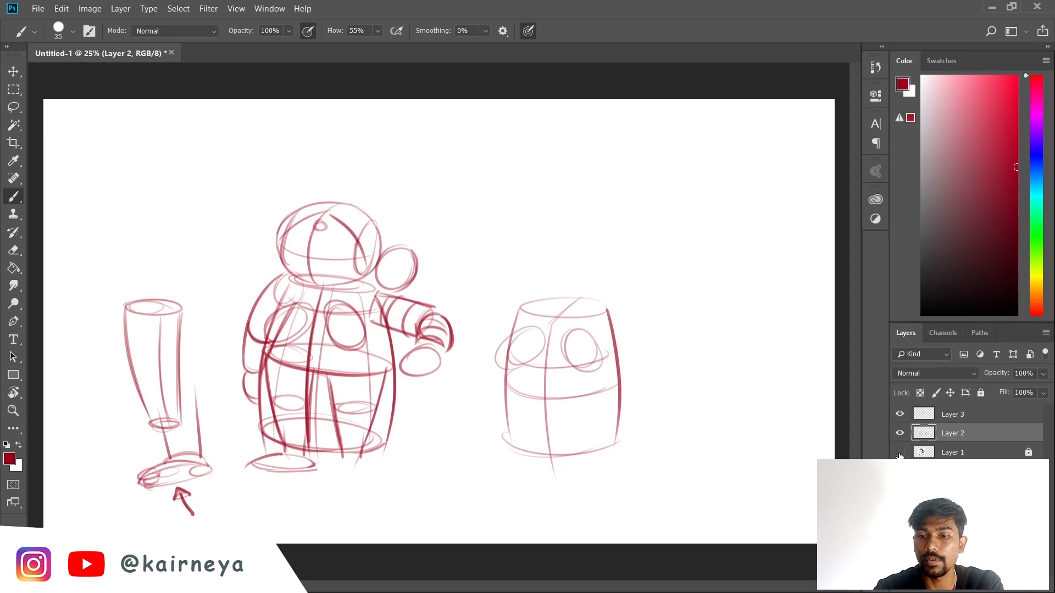
# Step: Zoom in on the figure's lower body and the standalone leg form
pyautogui.click(13, 411)
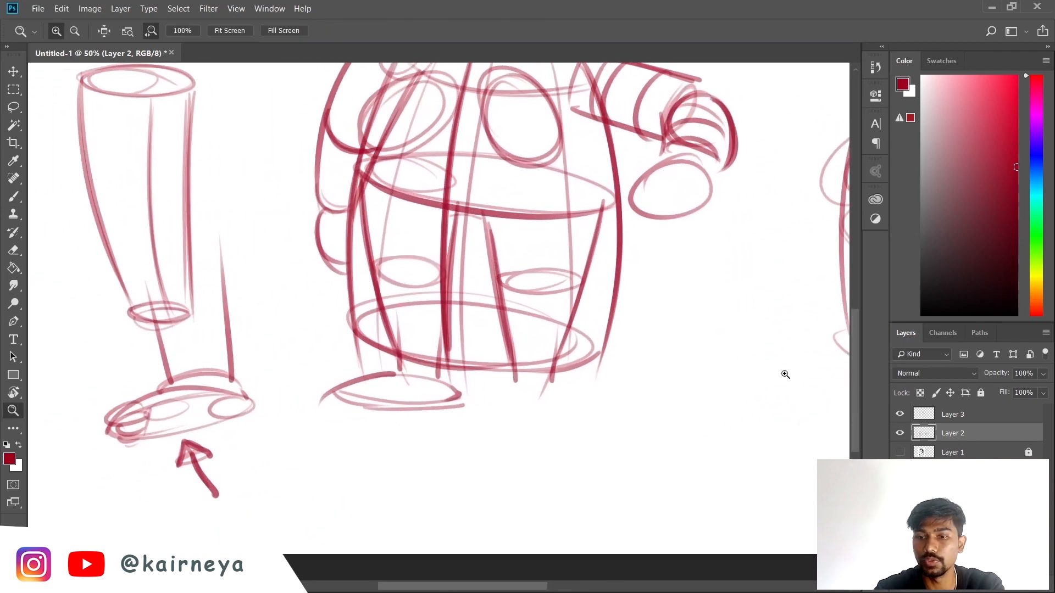
pyautogui.click(12, 196)
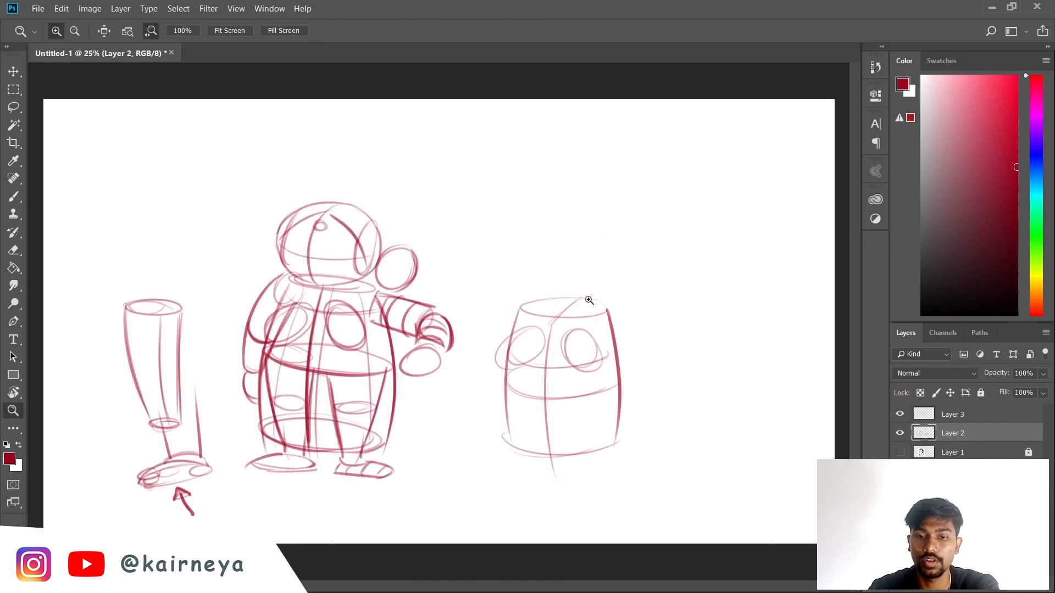
# Step: Sketch a new red barrel torso with eye circles, belt line and leg guides at right
pyautogui.click(13, 106)
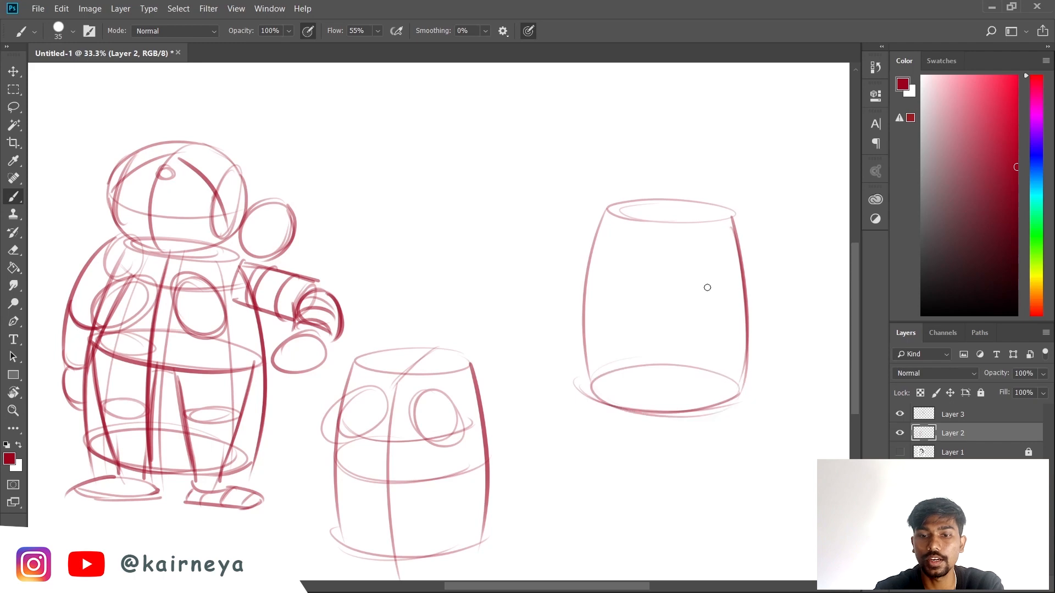
pyautogui.moveTo(610, 385)
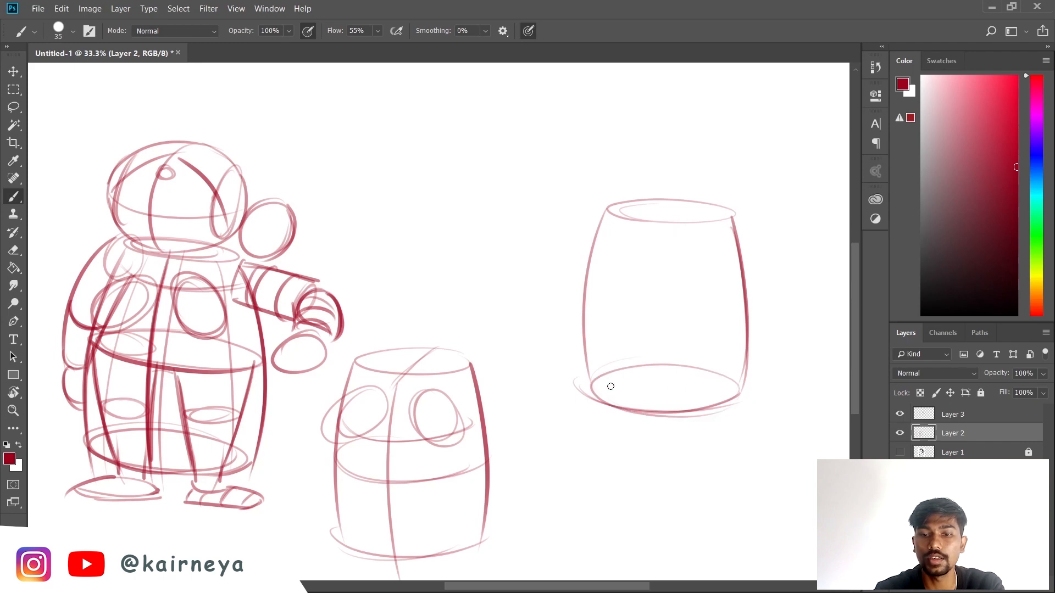
pyautogui.moveTo(730, 388)
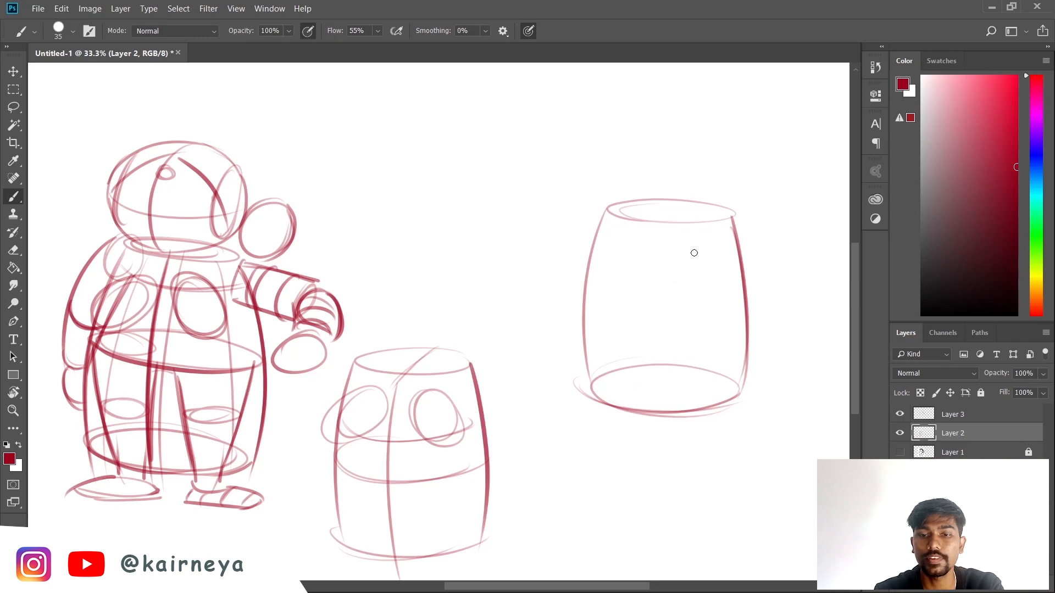
pyautogui.moveTo(681, 275)
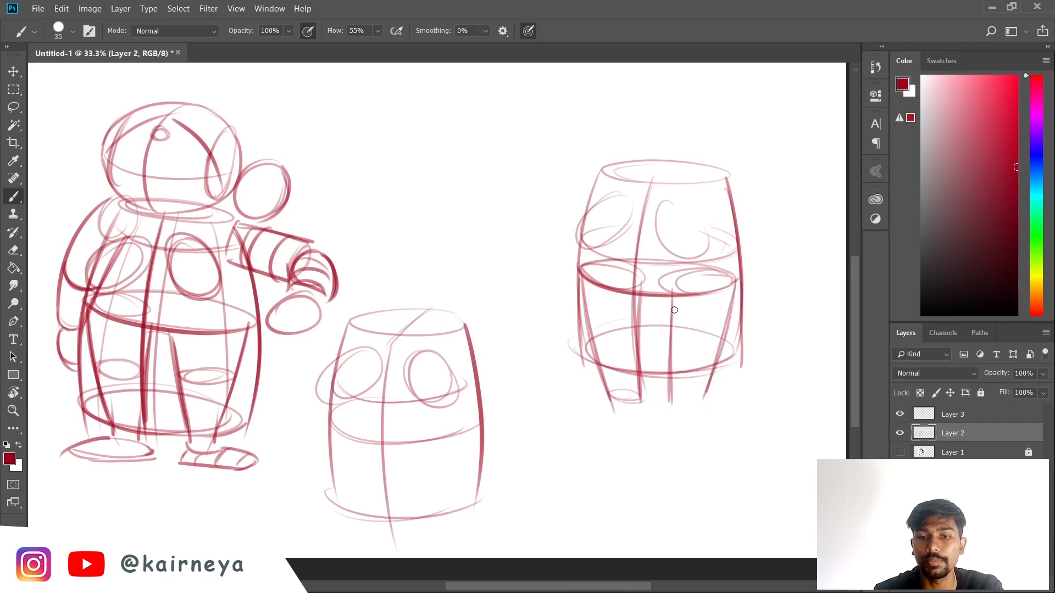
pyautogui.moveTo(640, 307)
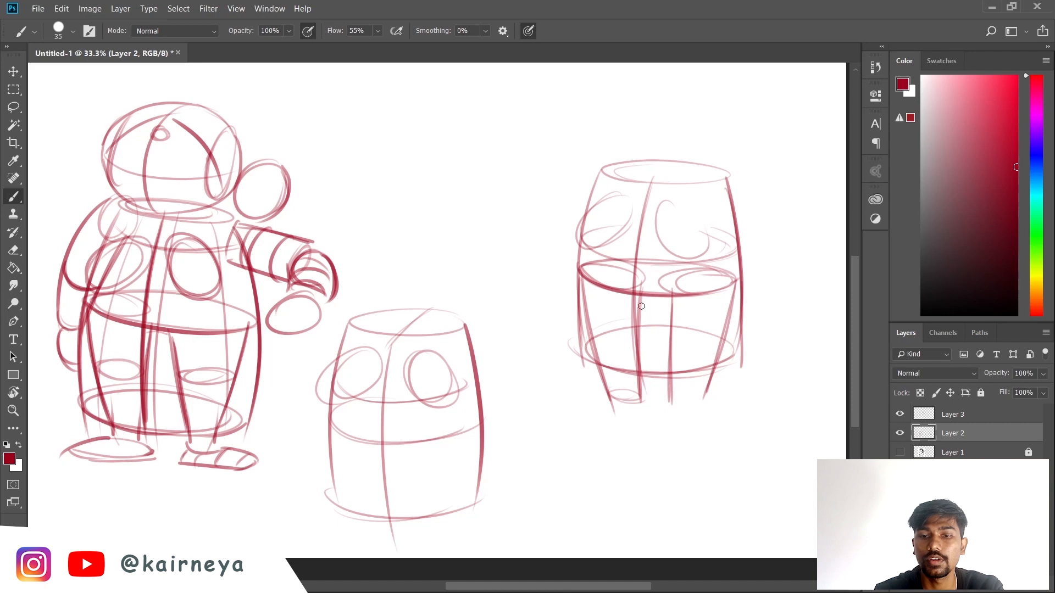
pyautogui.scroll(-3)
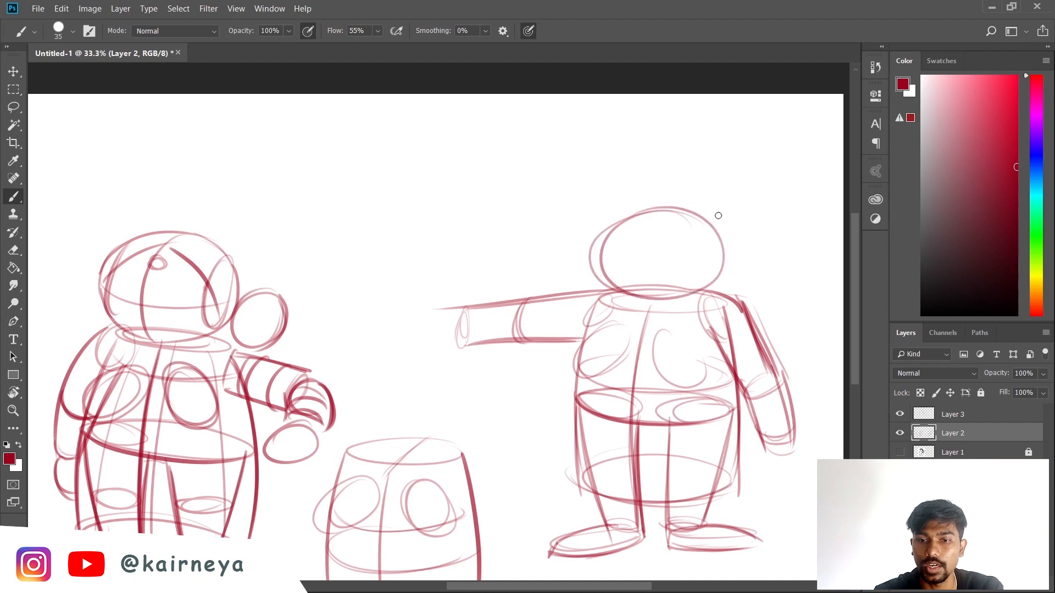
pyautogui.moveTo(742, 212)
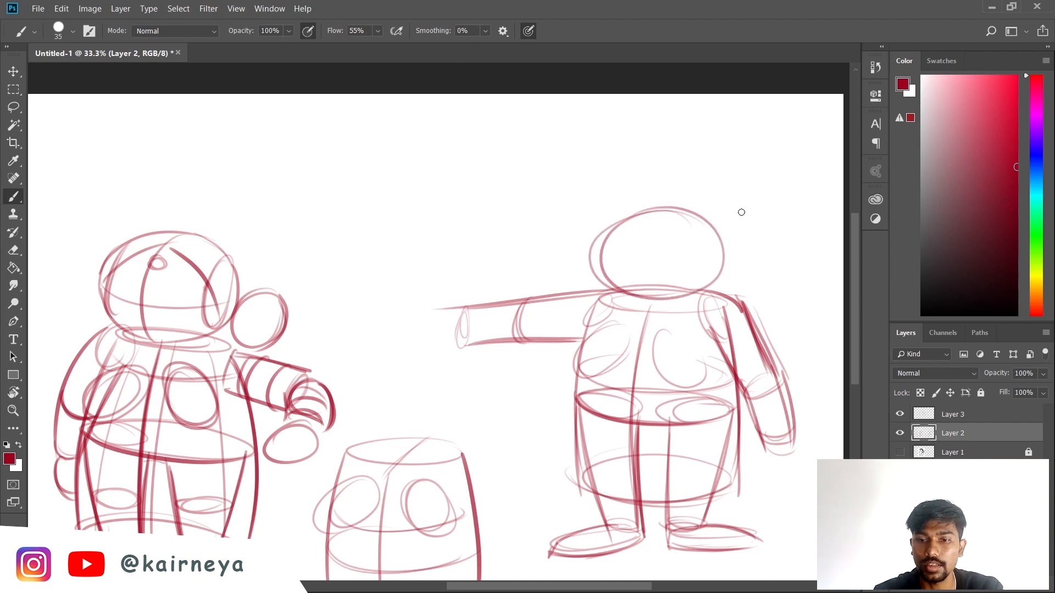
pyautogui.moveTo(736, 234)
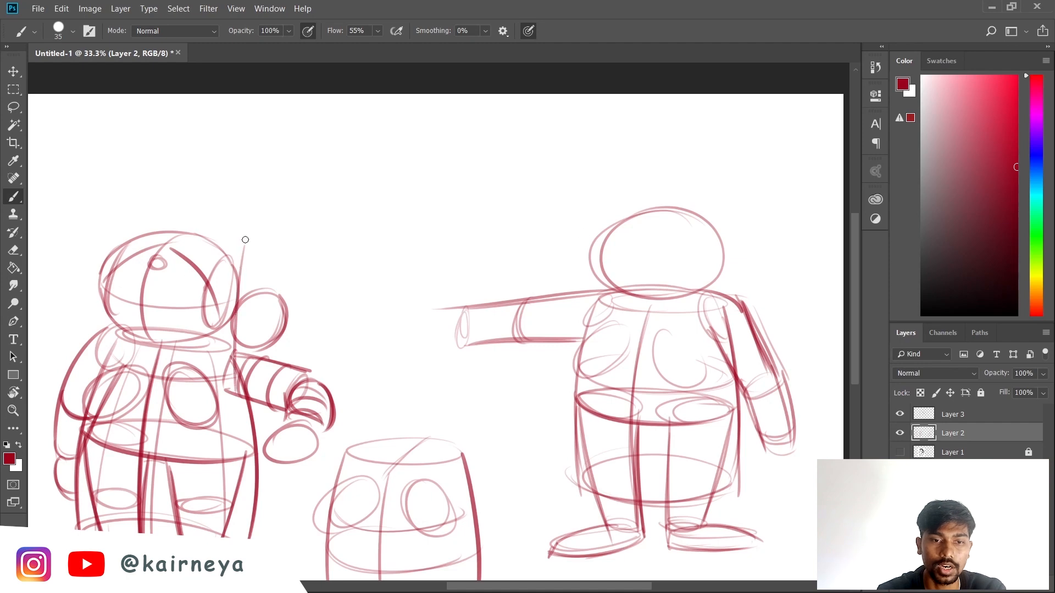
pyautogui.moveTo(330, 257)
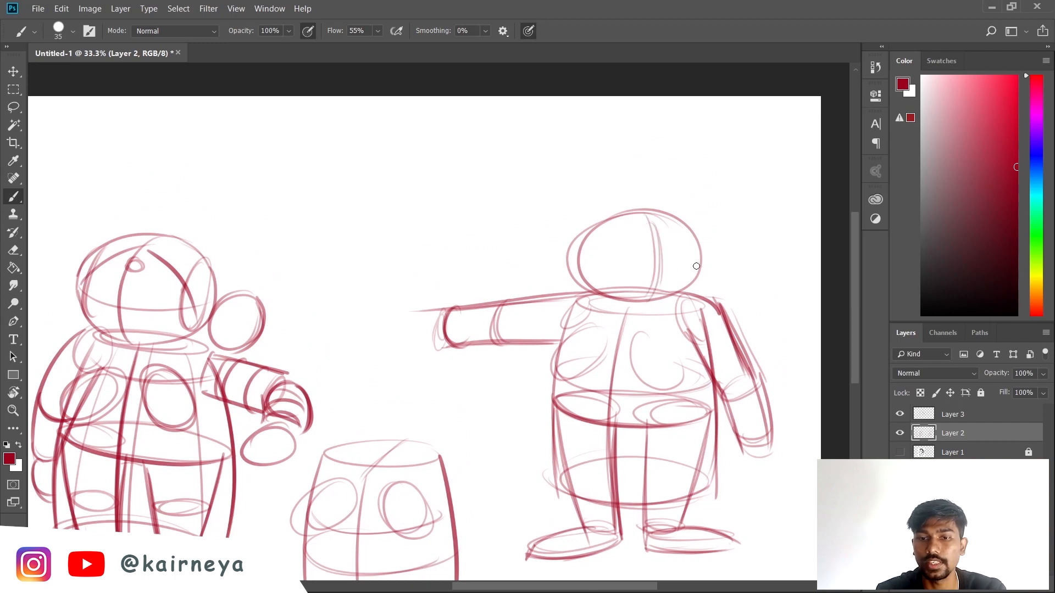
pyautogui.moveTo(639, 265)
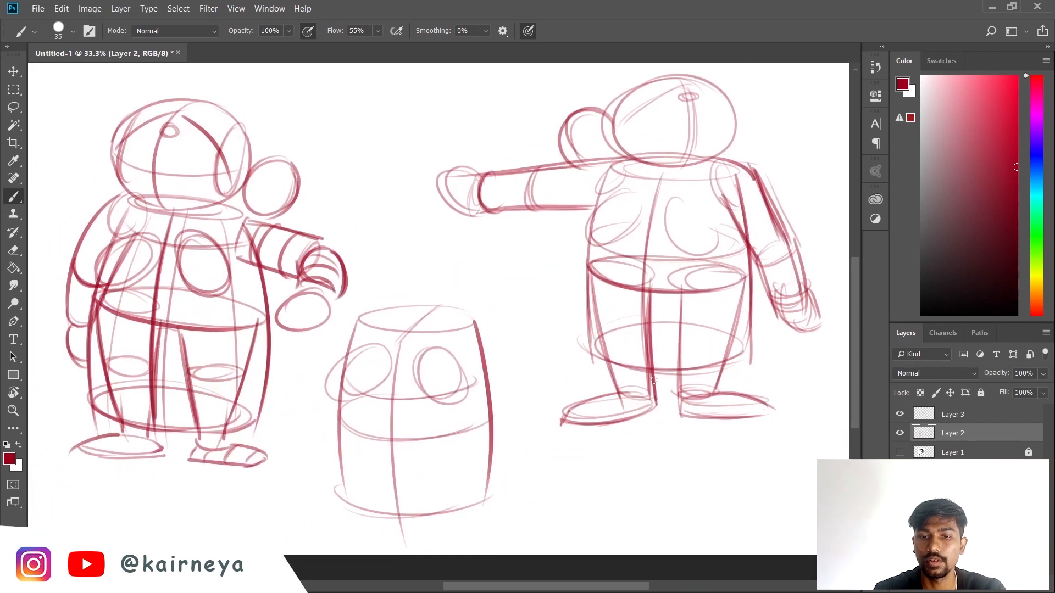
# Step: Add a fresh empty layer and hide it for now
pyautogui.click(13, 106)
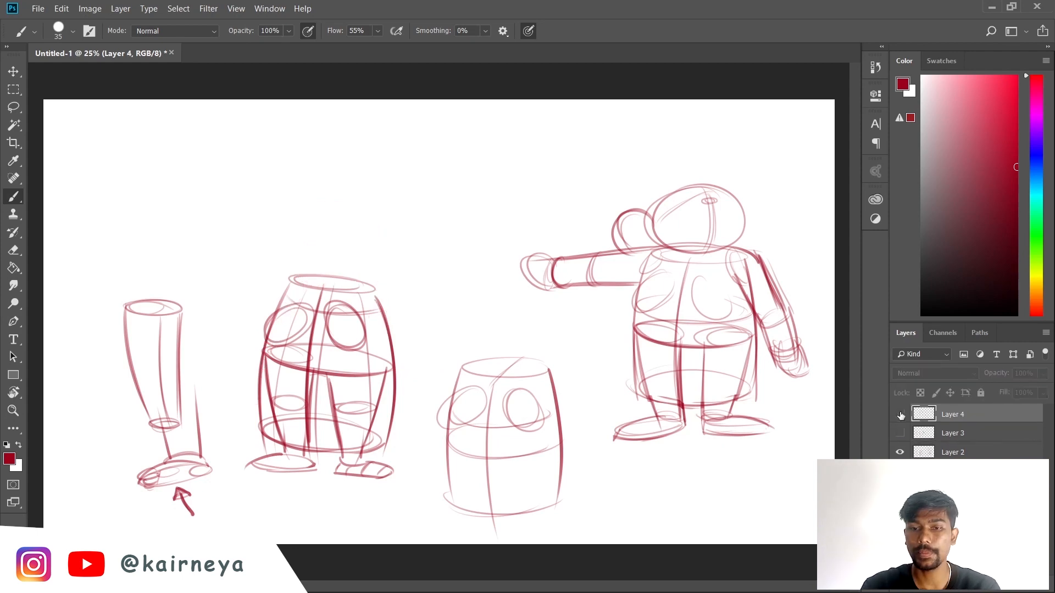
pyautogui.click(900, 414)
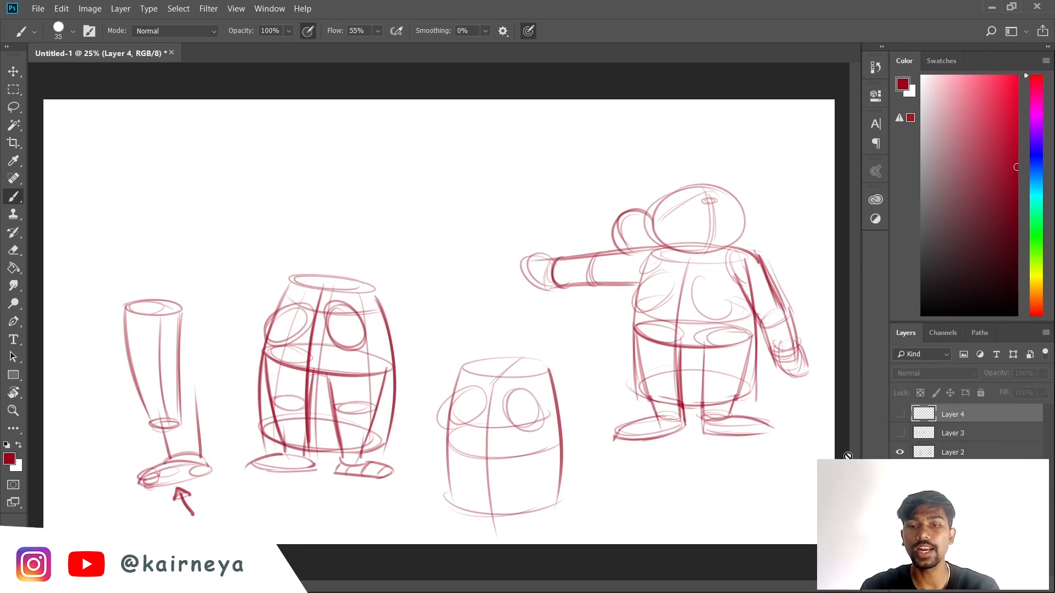
pyautogui.moveTo(684, 269)
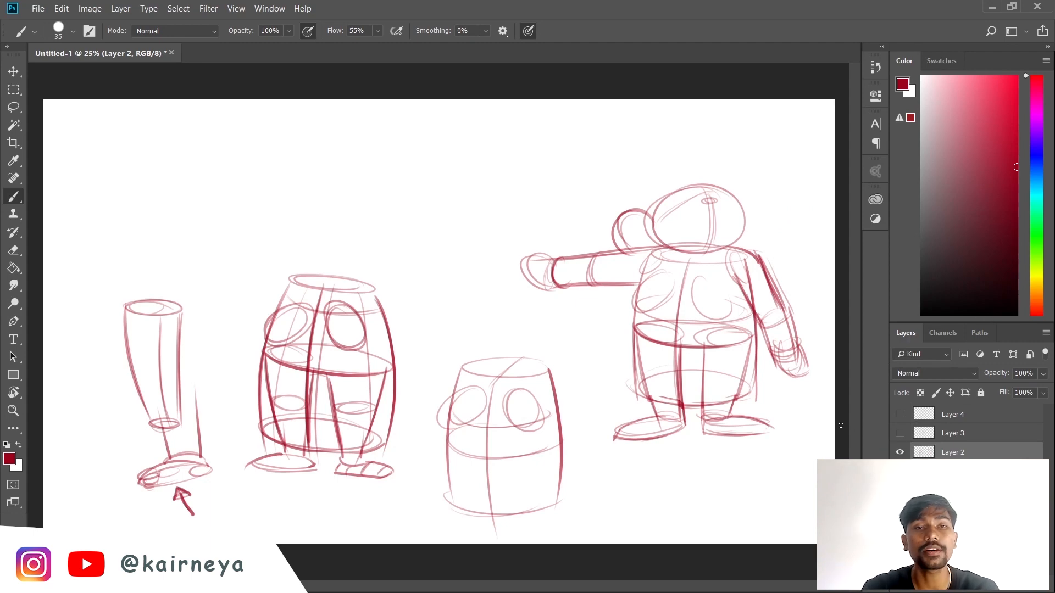
pyautogui.moveTo(871, 416)
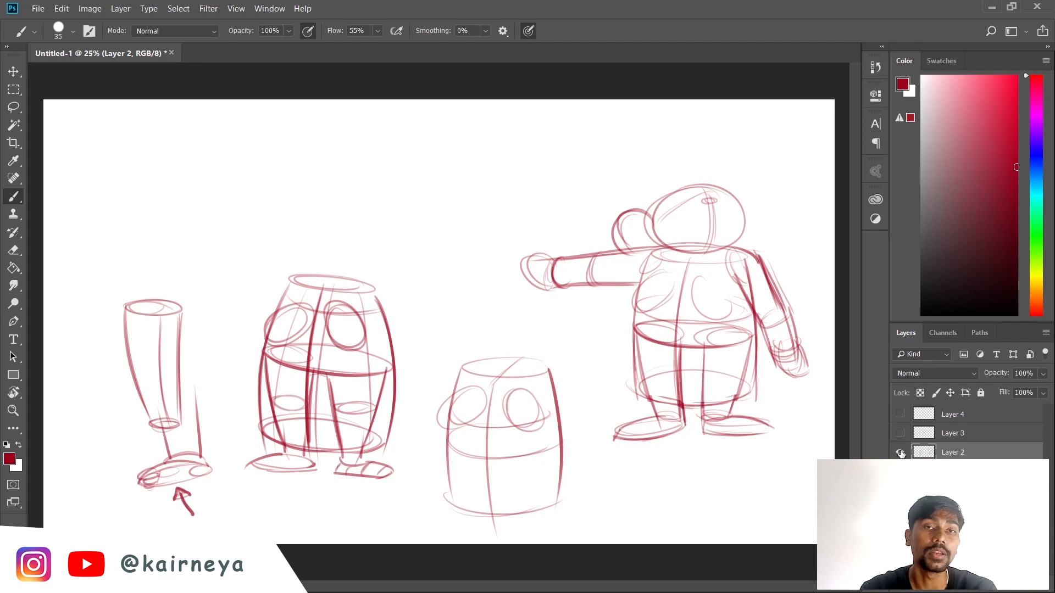
# Step: Toggle layer visibility so the grey reference sits beside the faded pointing-pose construction
pyautogui.click(899, 452)
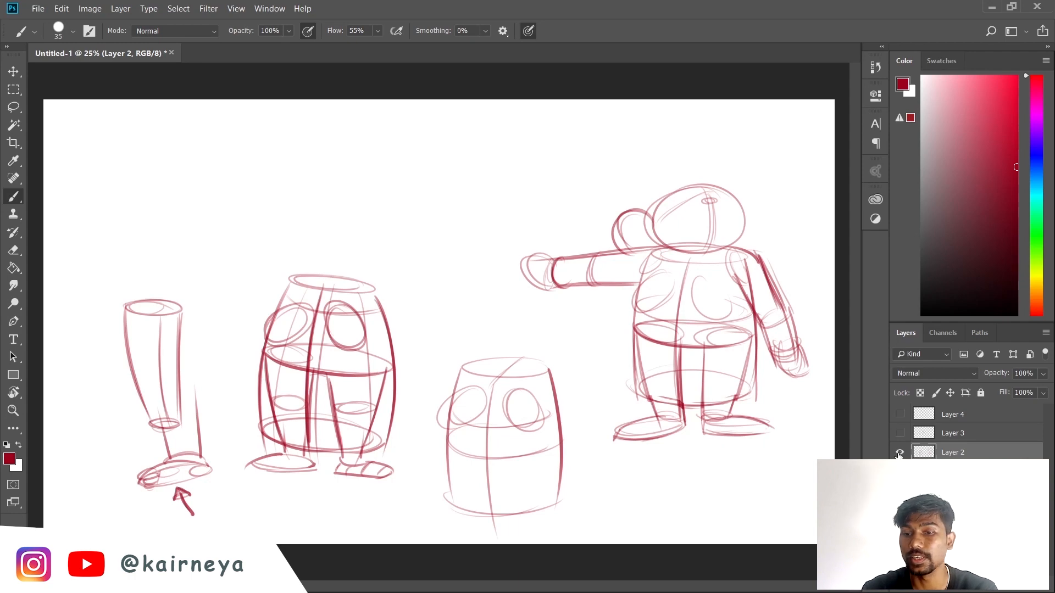
pyautogui.click(899, 451)
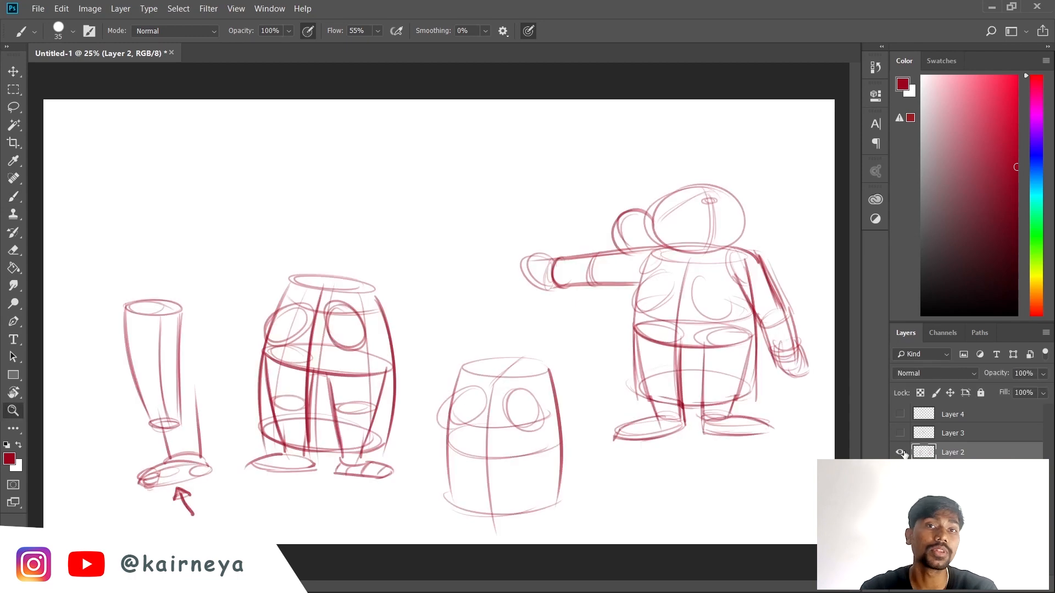
pyautogui.click(13, 410)
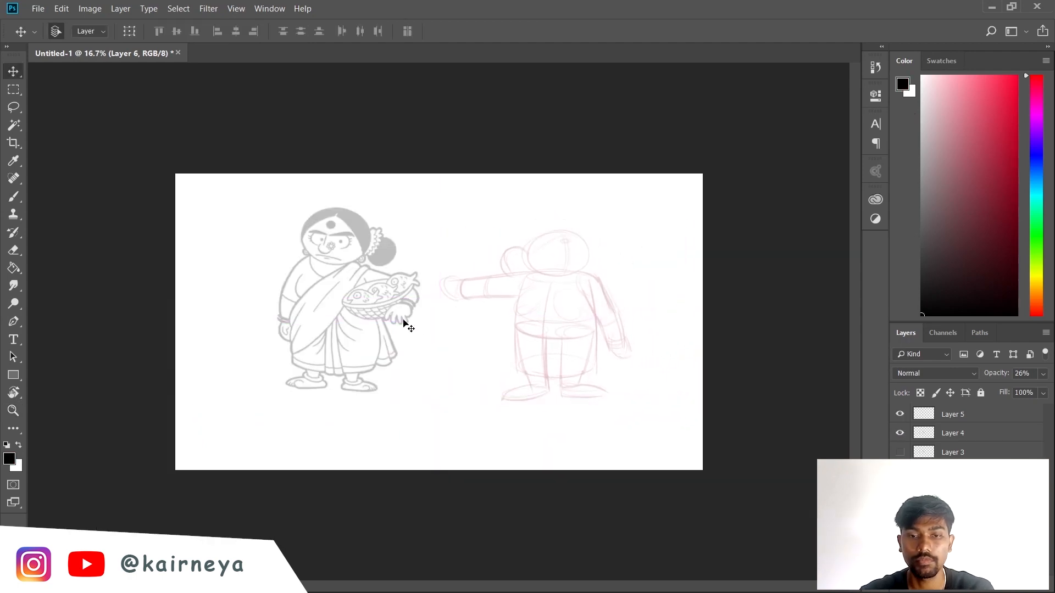
# Step: Activate and show the top layer, then ink the saree folds over the red construction
pyautogui.click(12, 410)
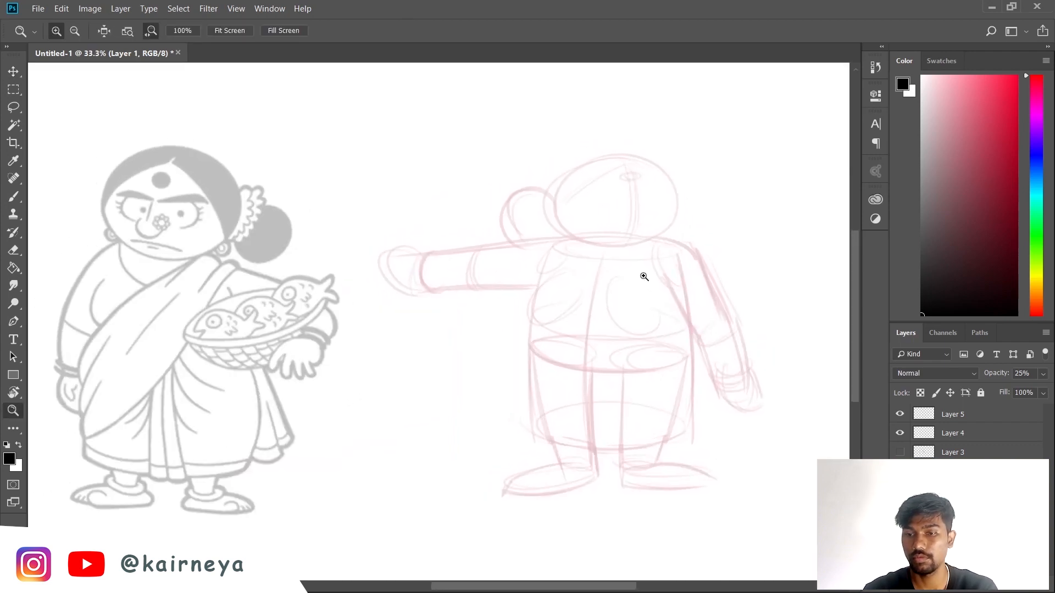
pyautogui.click(13, 195)
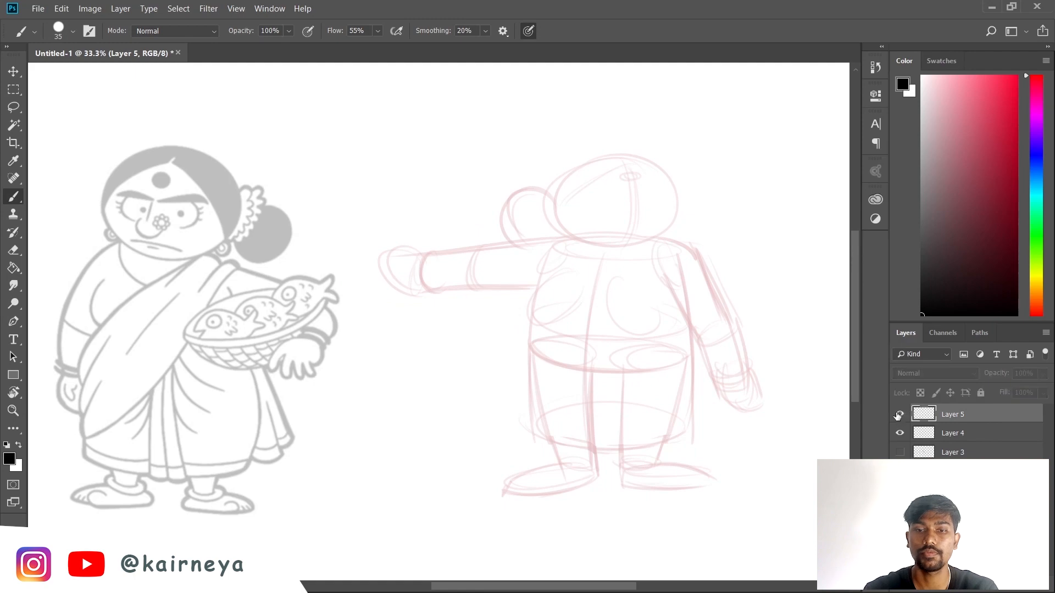
pyautogui.click(900, 414)
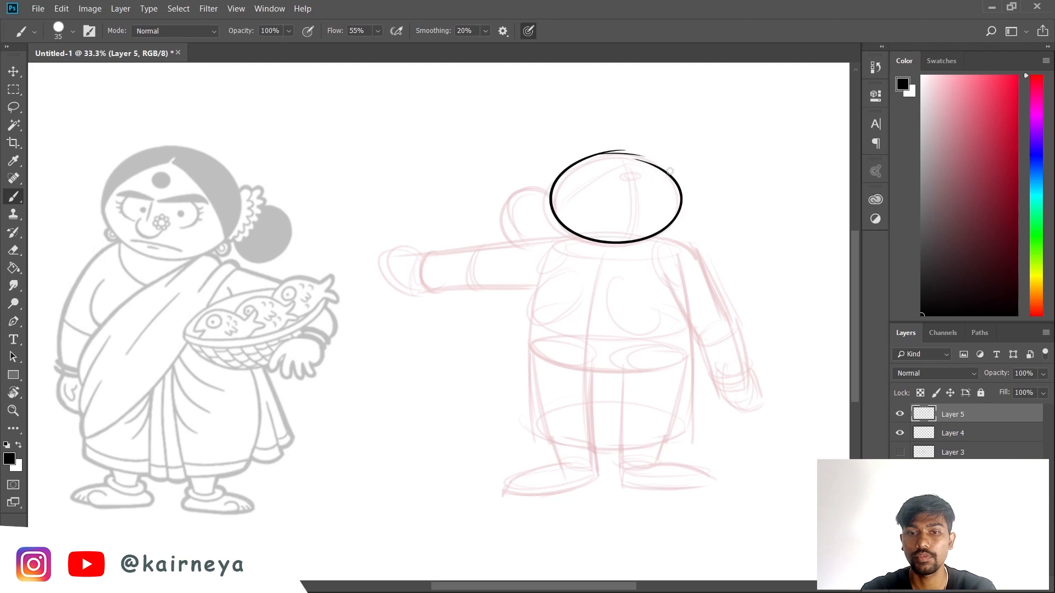
pyautogui.moveTo(608, 169)
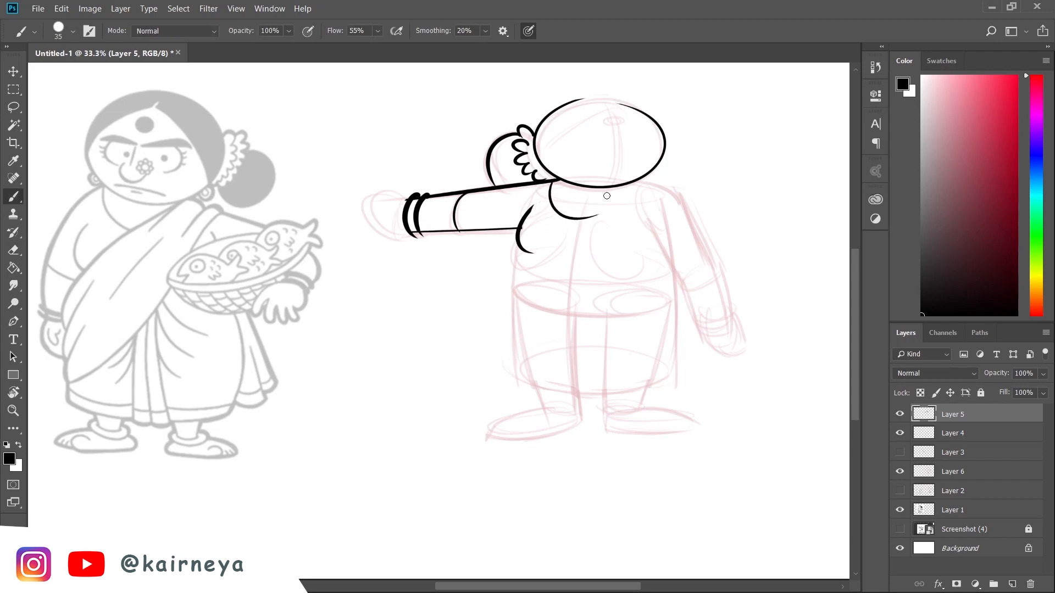
pyautogui.moveTo(623, 194)
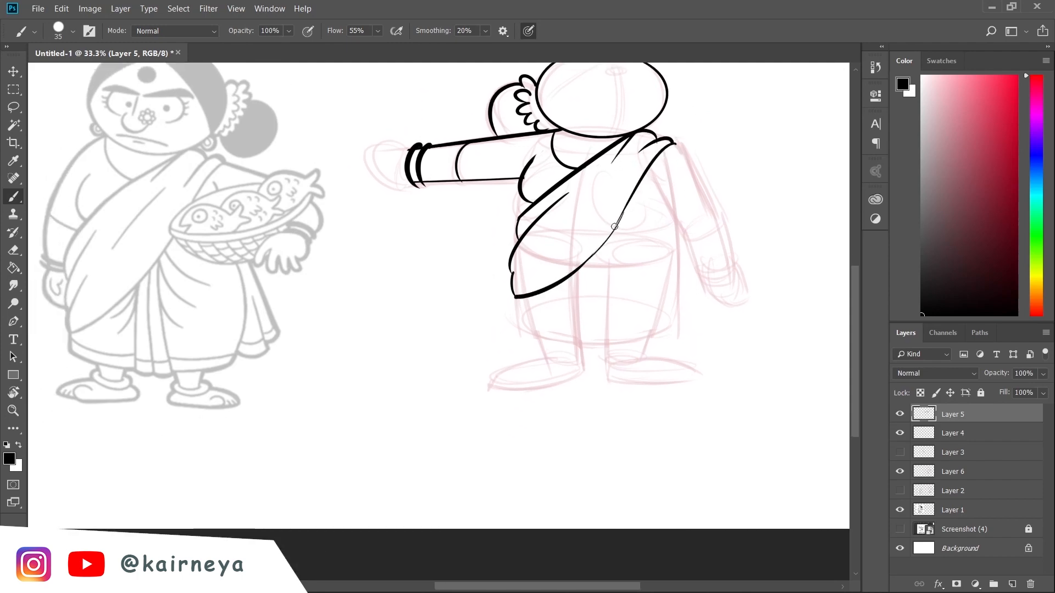
pyautogui.scroll(-3)
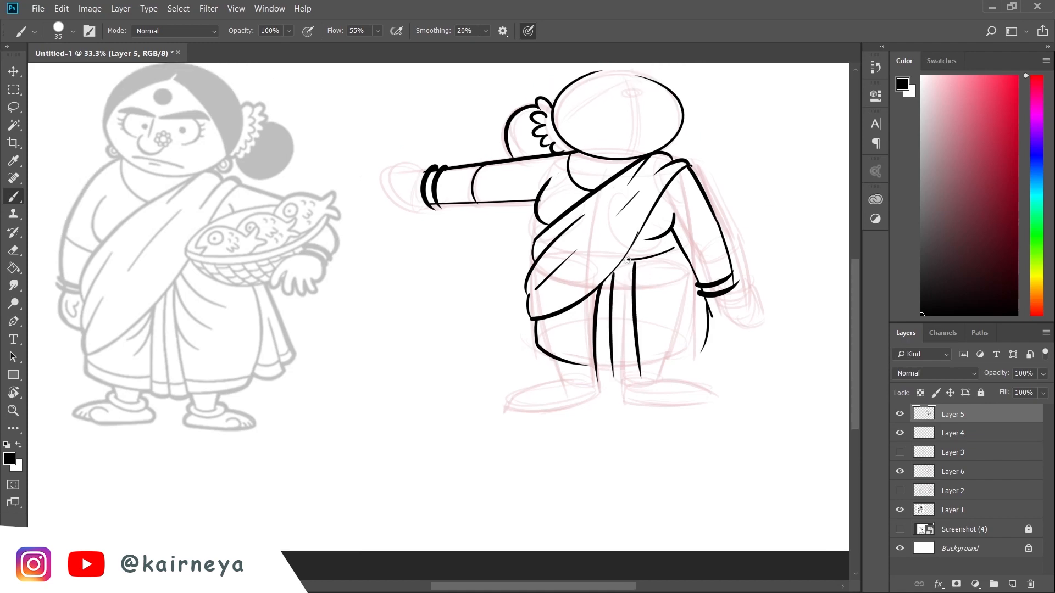
# Step: Ink the lower legs and left foot, erasing stray lines along the way
pyautogui.scroll(-3)
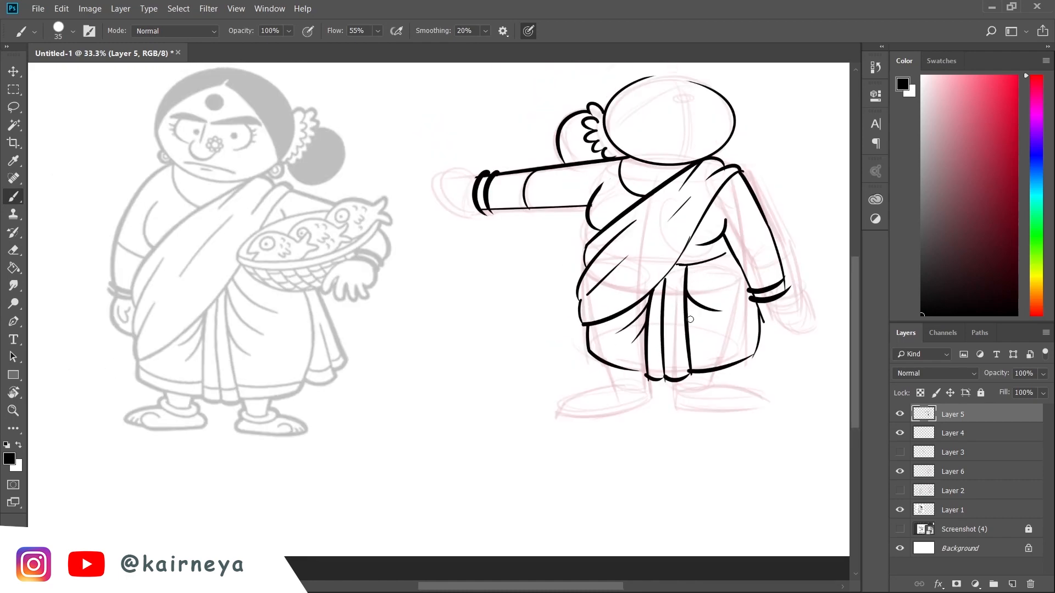
pyautogui.scroll(-3)
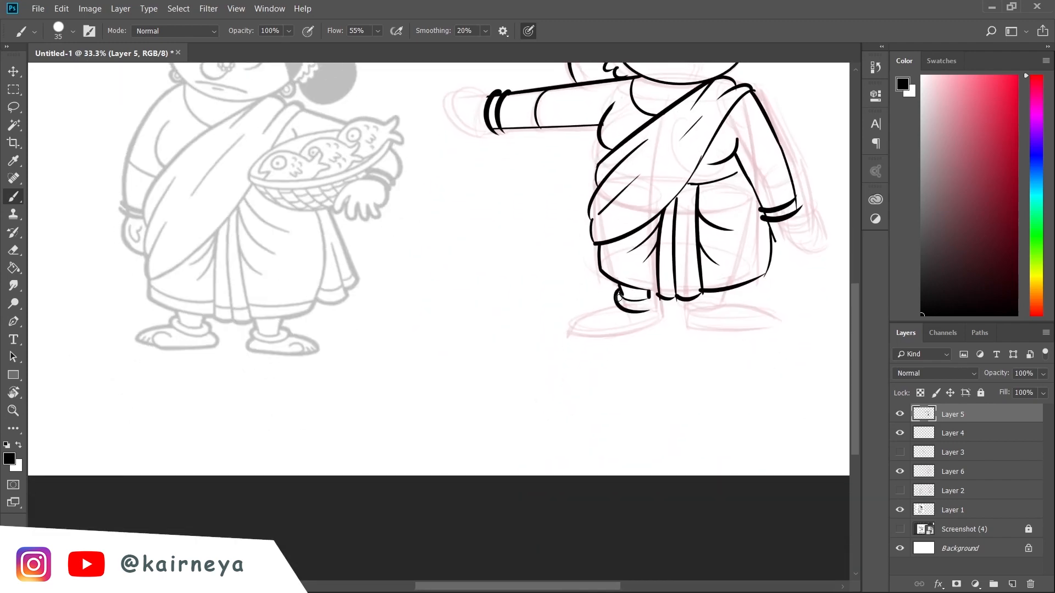
pyautogui.click(13, 250)
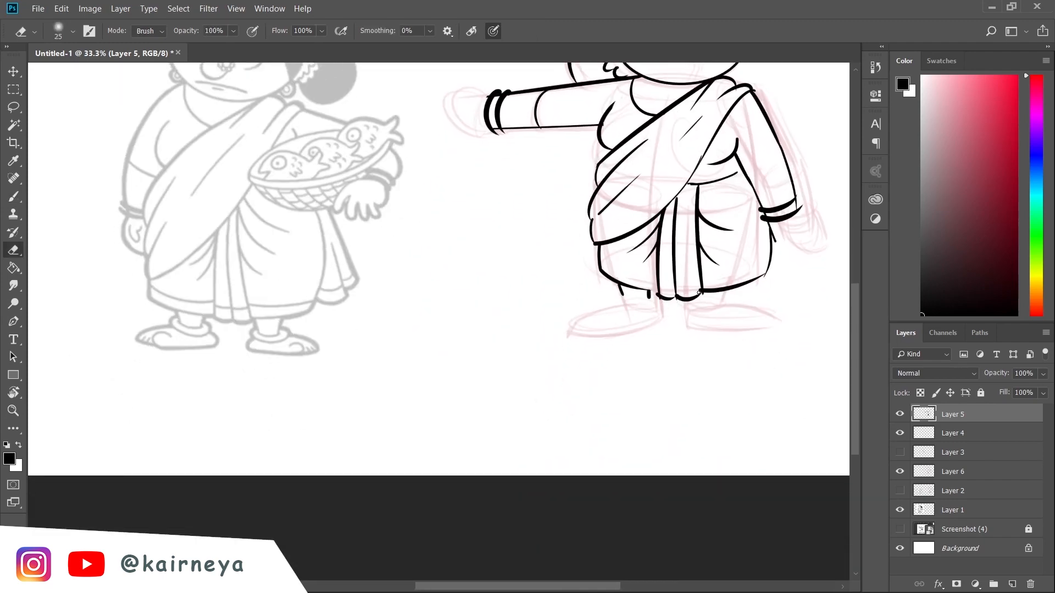
pyautogui.click(13, 197)
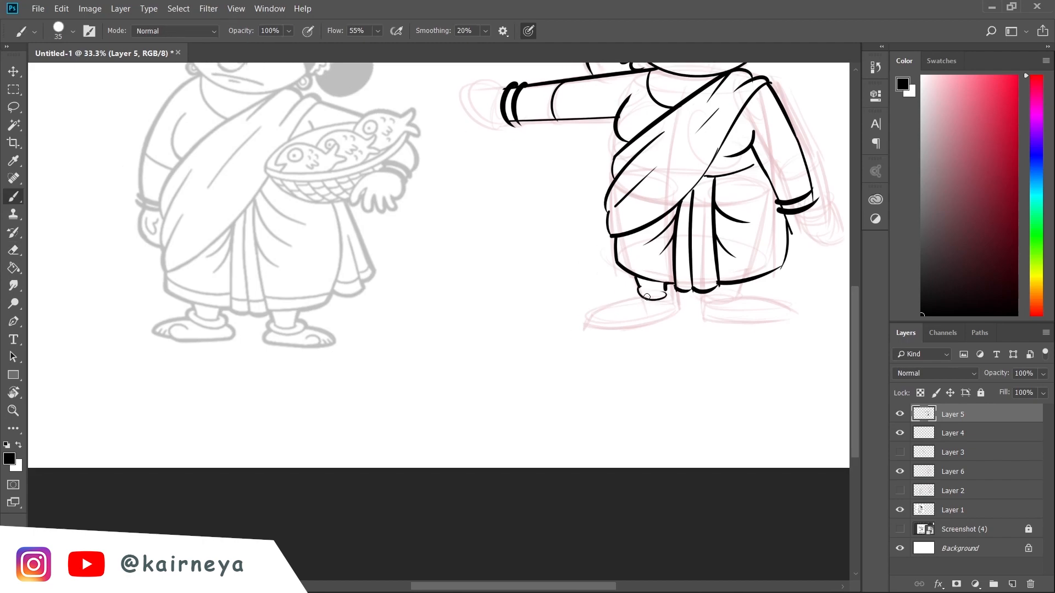
pyautogui.click(649, 296)
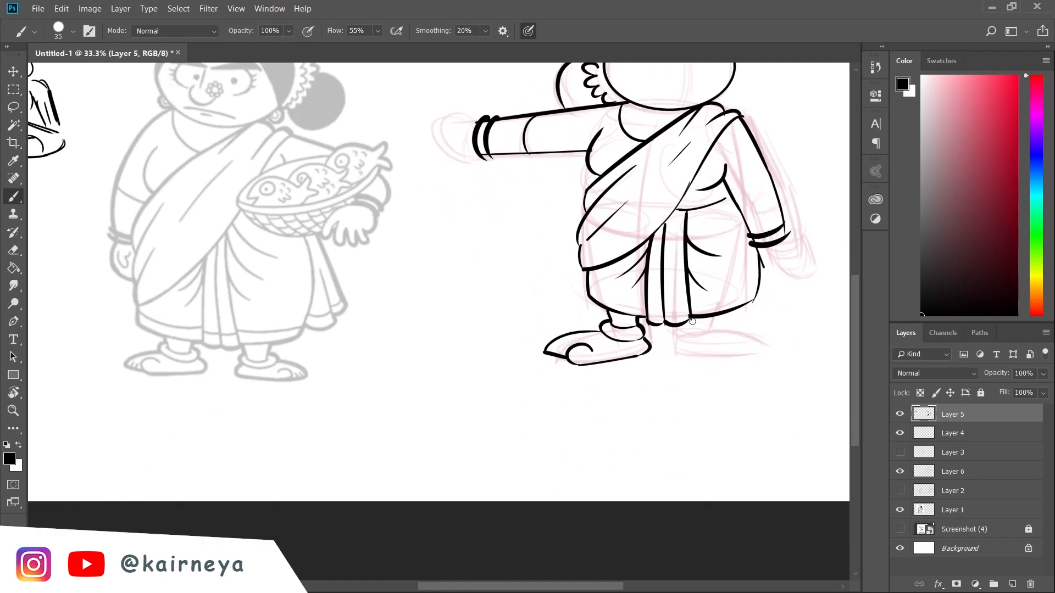
# Step: Ink the outstretched hand, both hands and feet, and the face's eyes and bindi
pyautogui.press('ctrl+t')
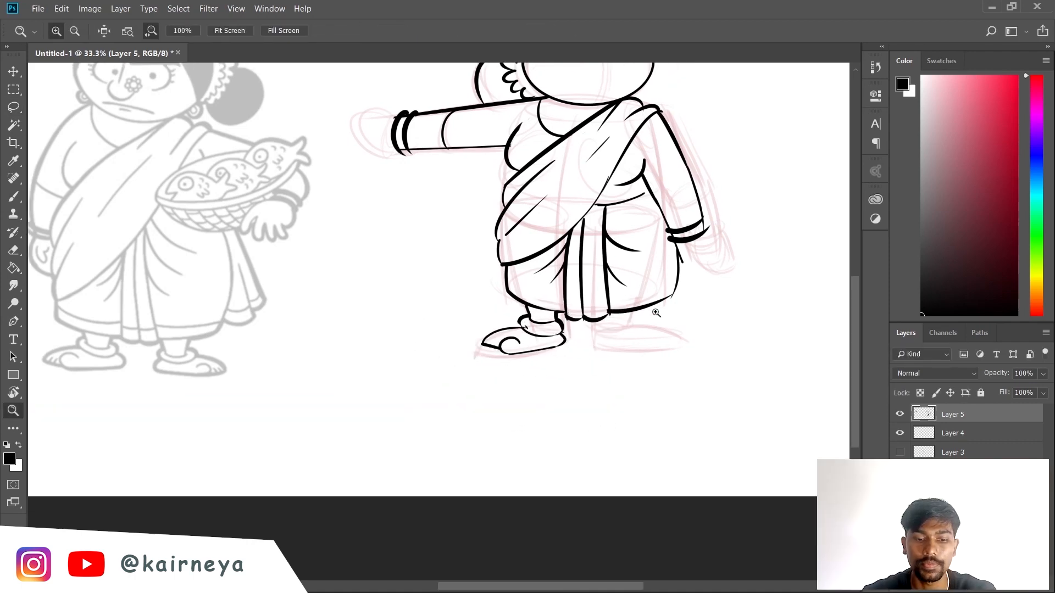
pyautogui.click(13, 195)
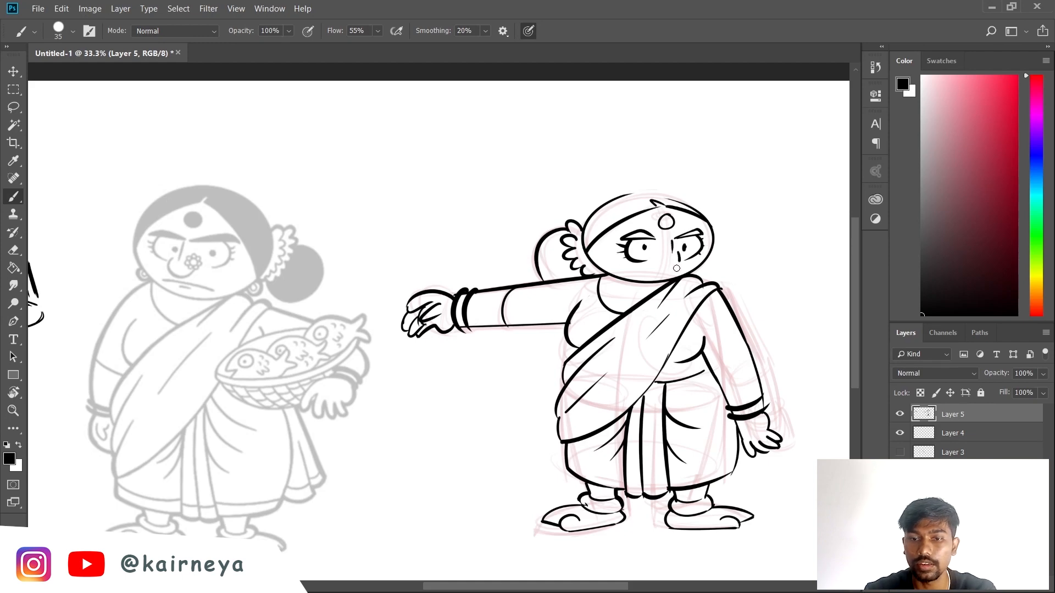
pyautogui.click(14, 267)
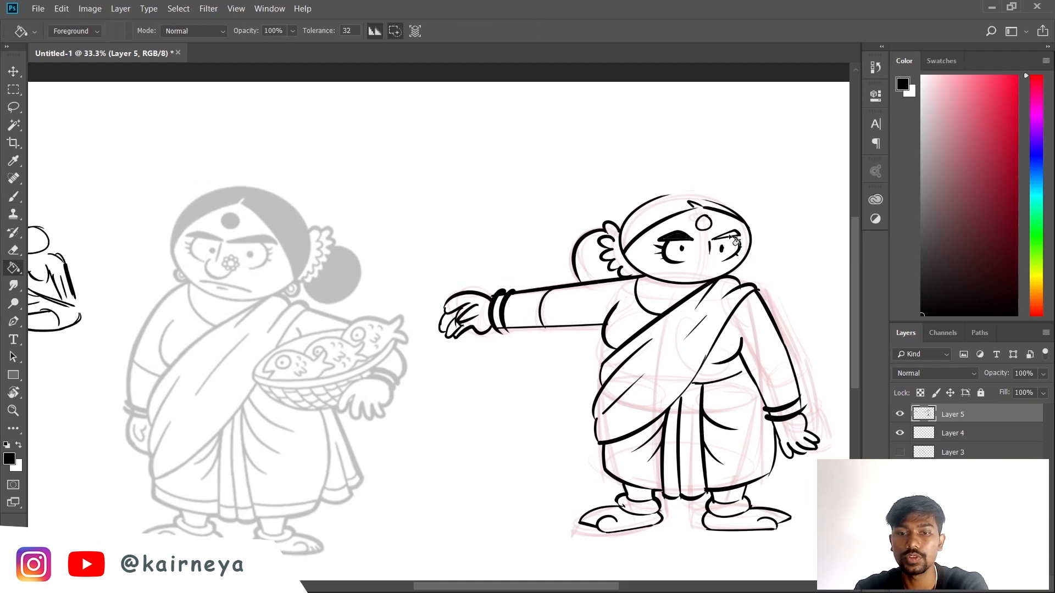
# Step: Ink the smile and nose ring, then fill the hair solid black with the Paint Bucket
pyautogui.click(12, 197)
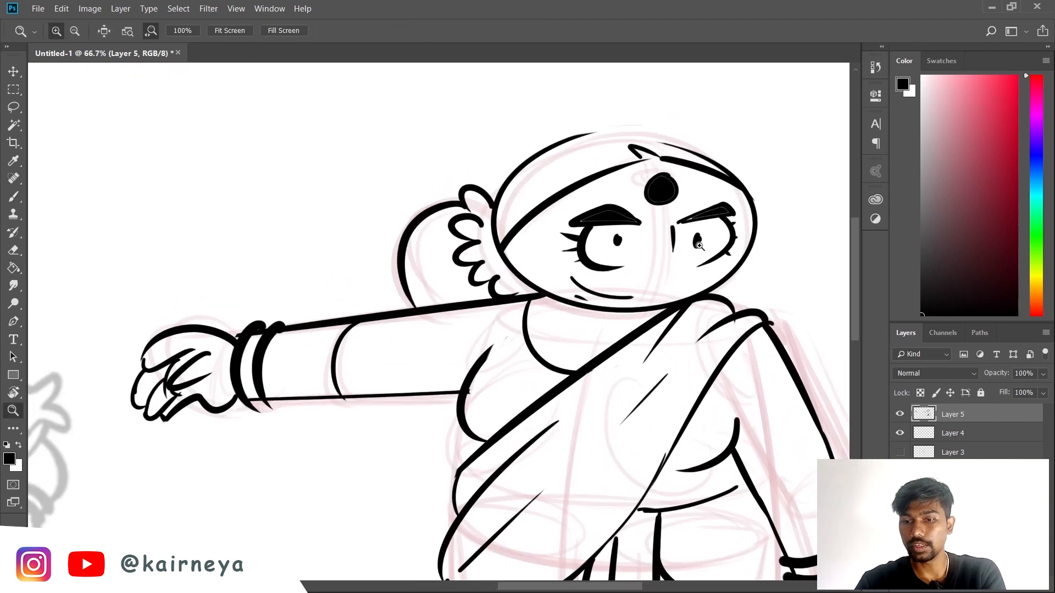
pyautogui.click(12, 195)
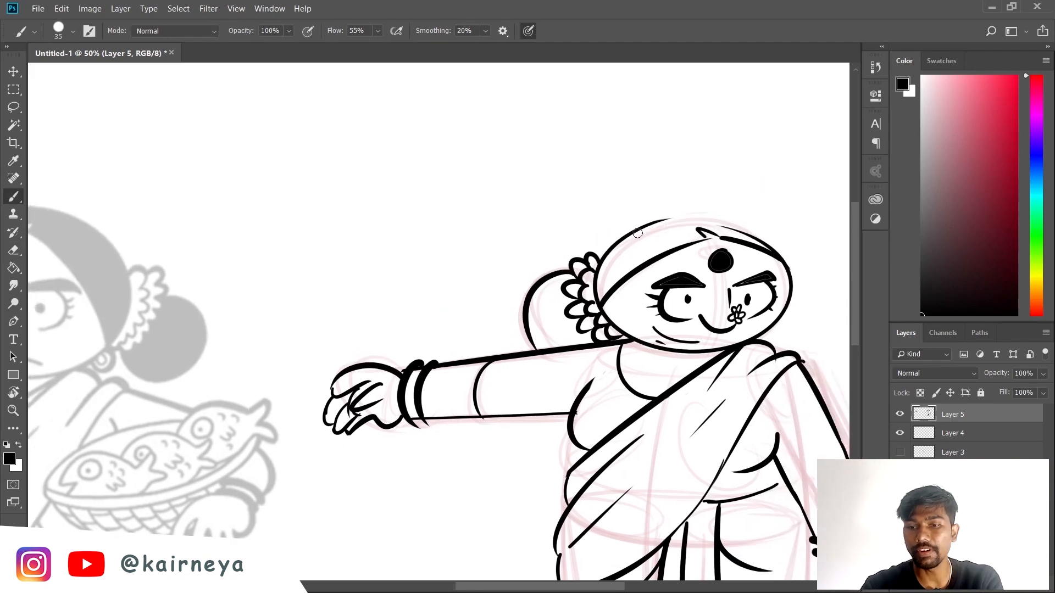
pyautogui.click(13, 266)
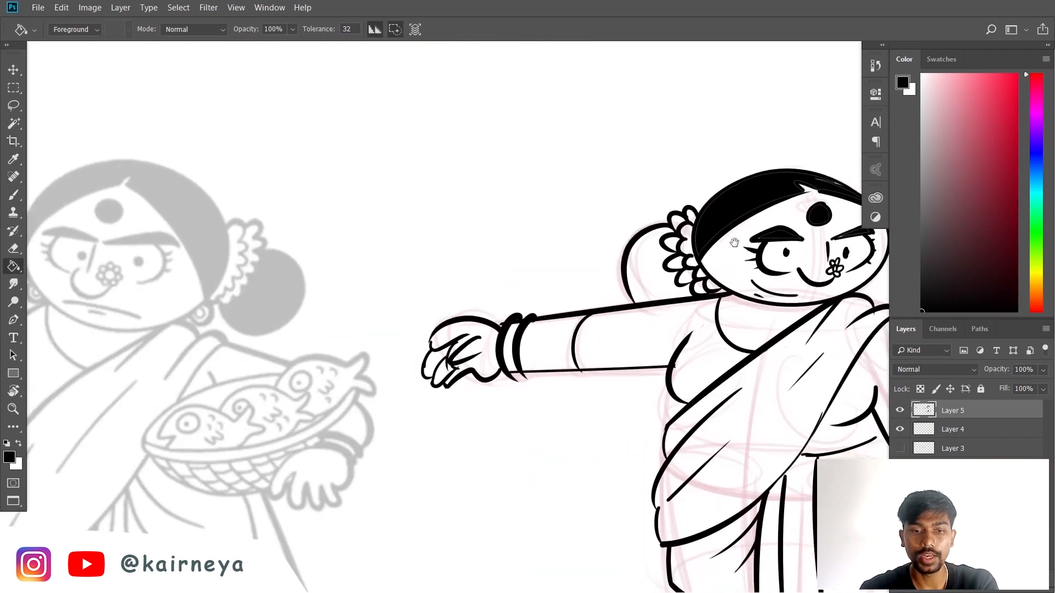
pyautogui.click(13, 194)
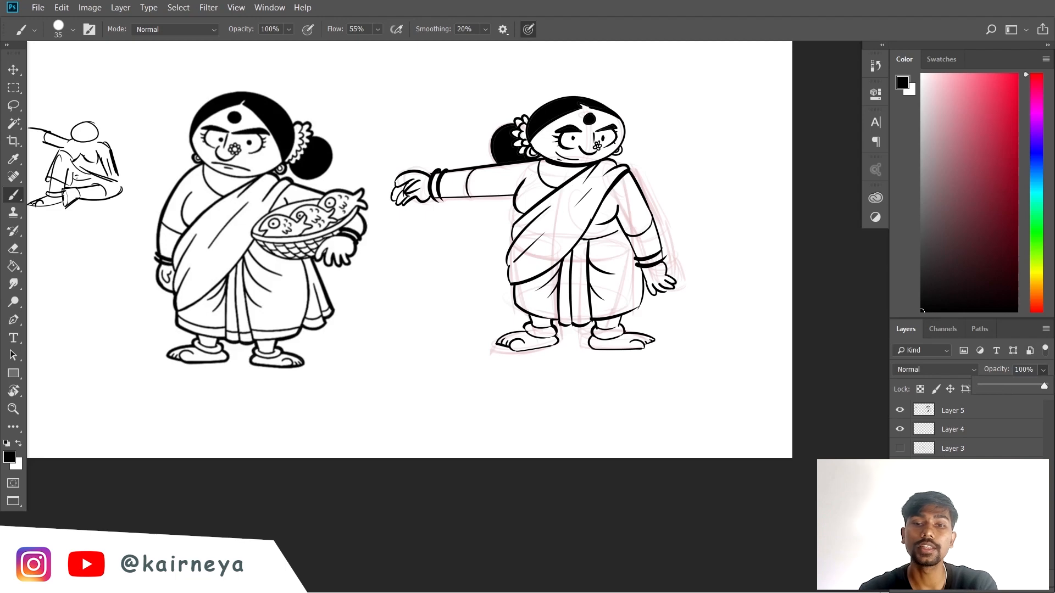
# Step: Select the small left-edge sketch with the Lasso tool
pyautogui.click(13, 105)
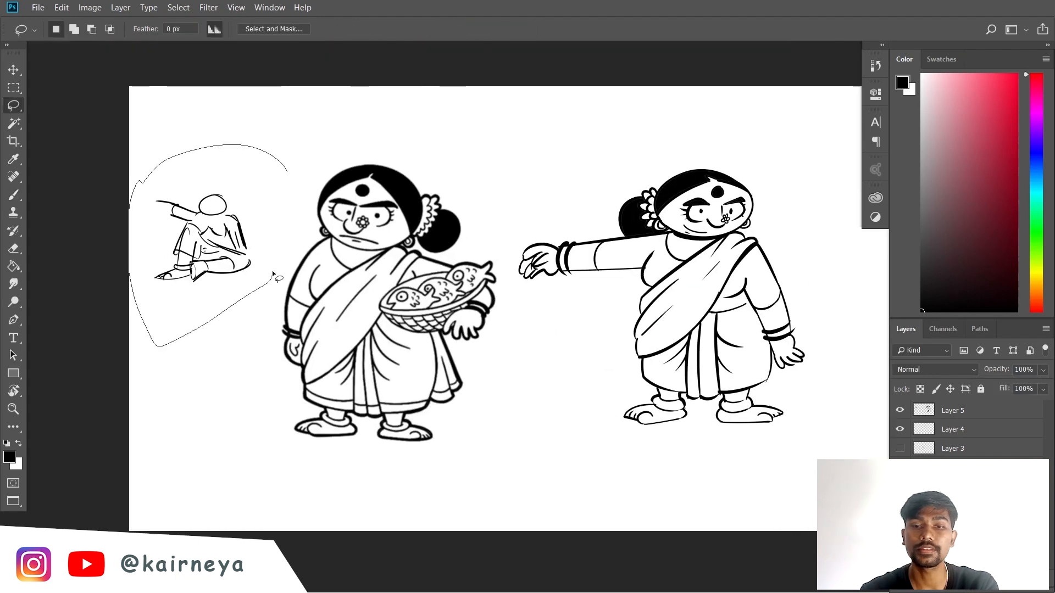
pyautogui.click(13, 69)
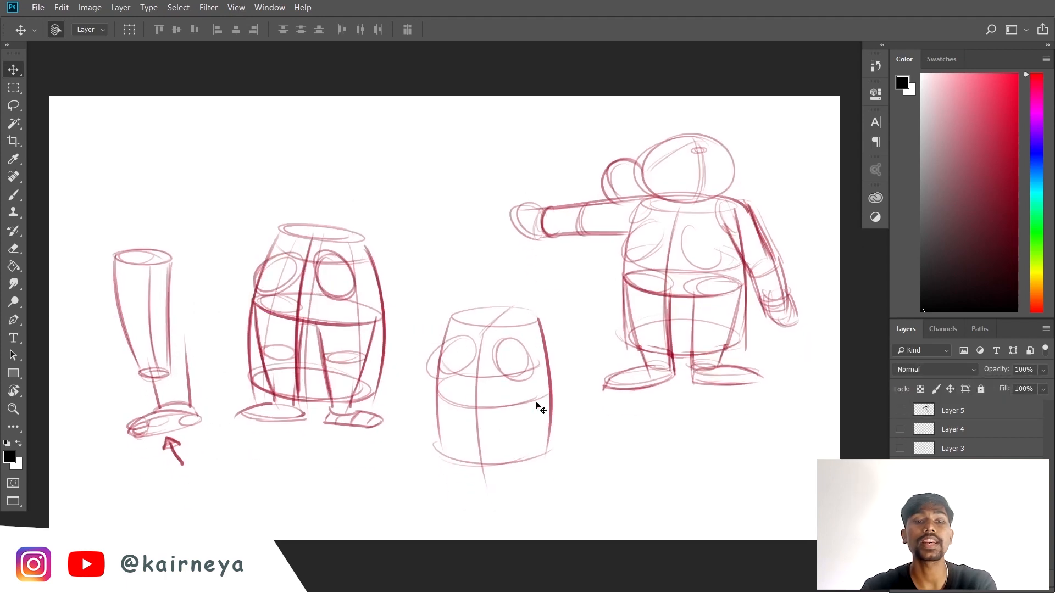
pyautogui.moveTo(156, 434)
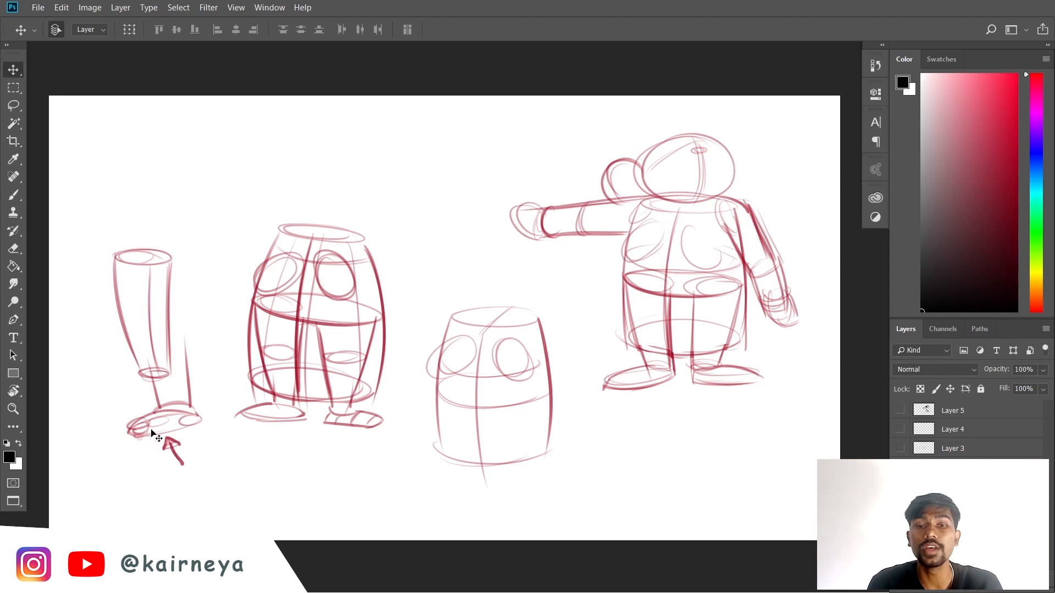
pyautogui.moveTo(633, 180)
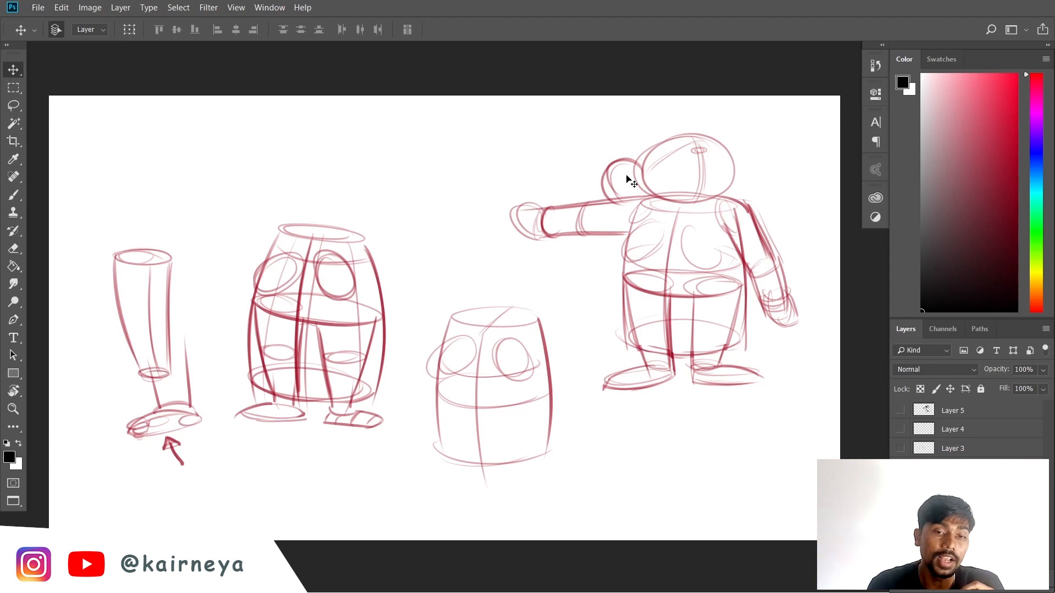
pyautogui.moveTo(715, 237)
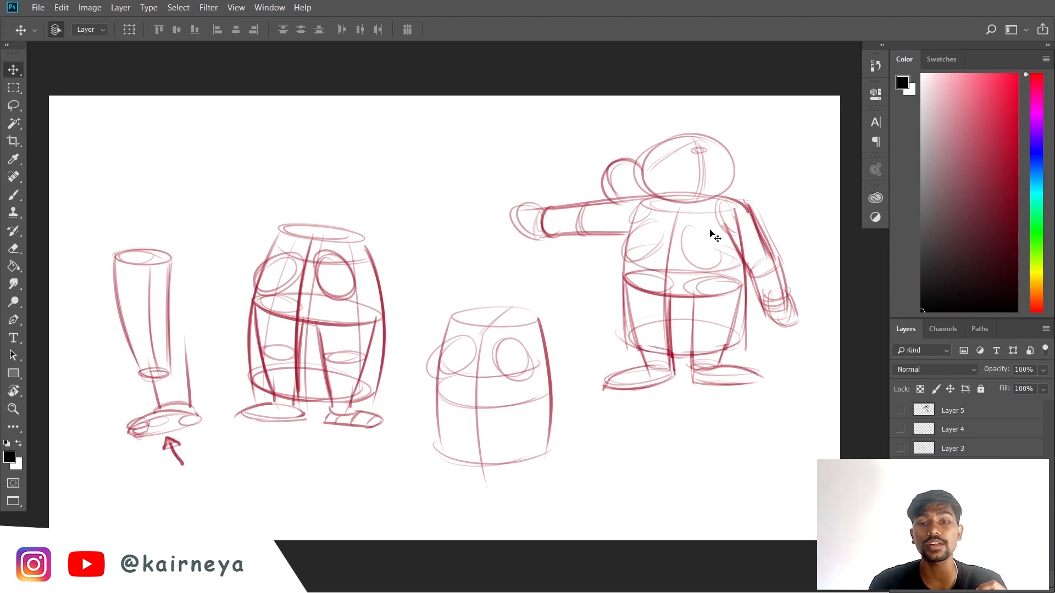
# Step: Hide the red construction layer, leaving both inked Gouri figures side by side
pyautogui.click(900, 410)
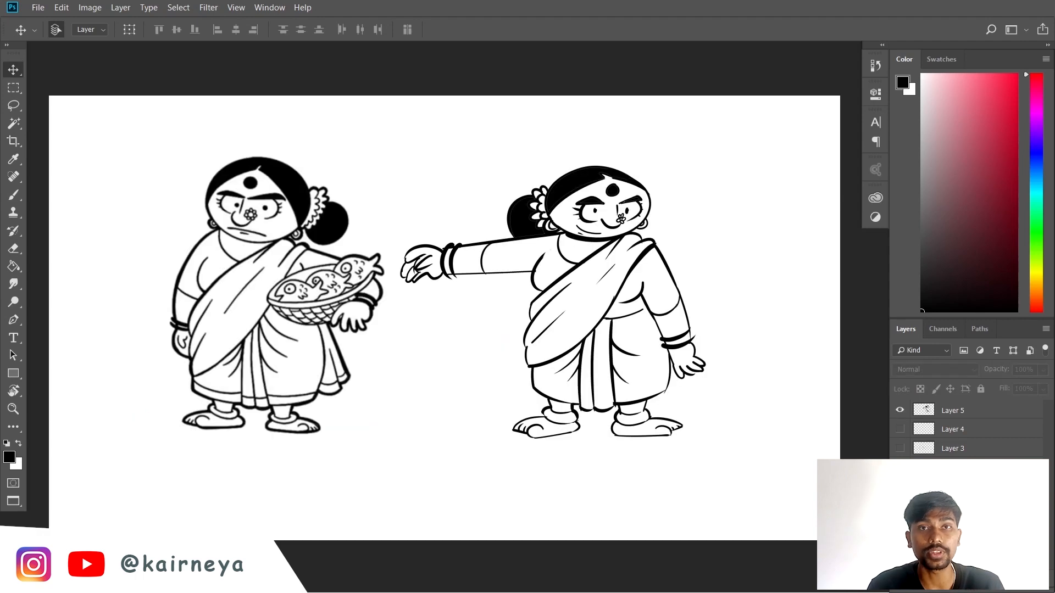
pyautogui.moveTo(745, 341)
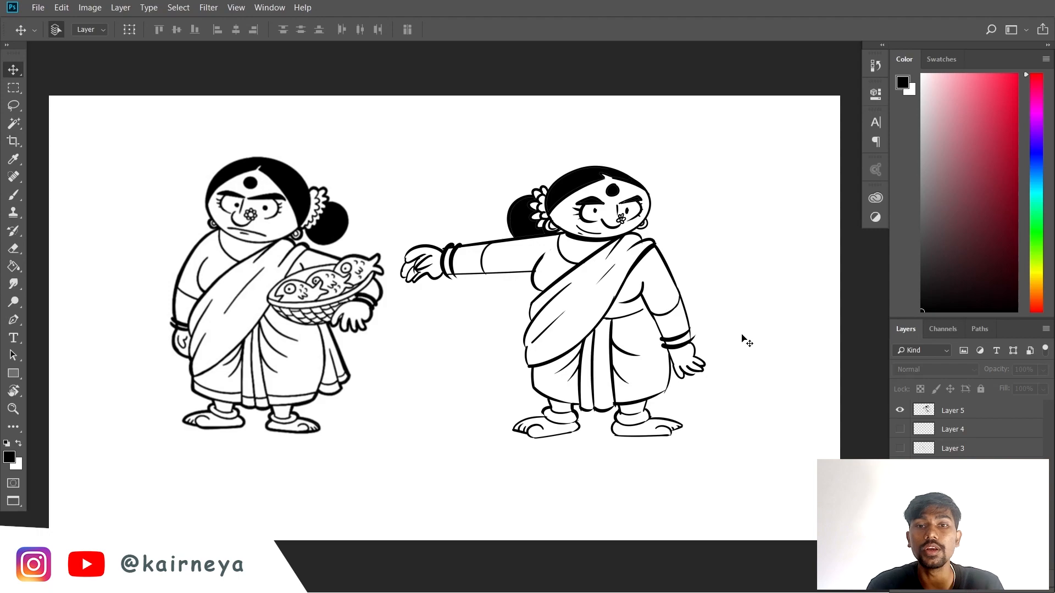
pyautogui.moveTo(787, 519)
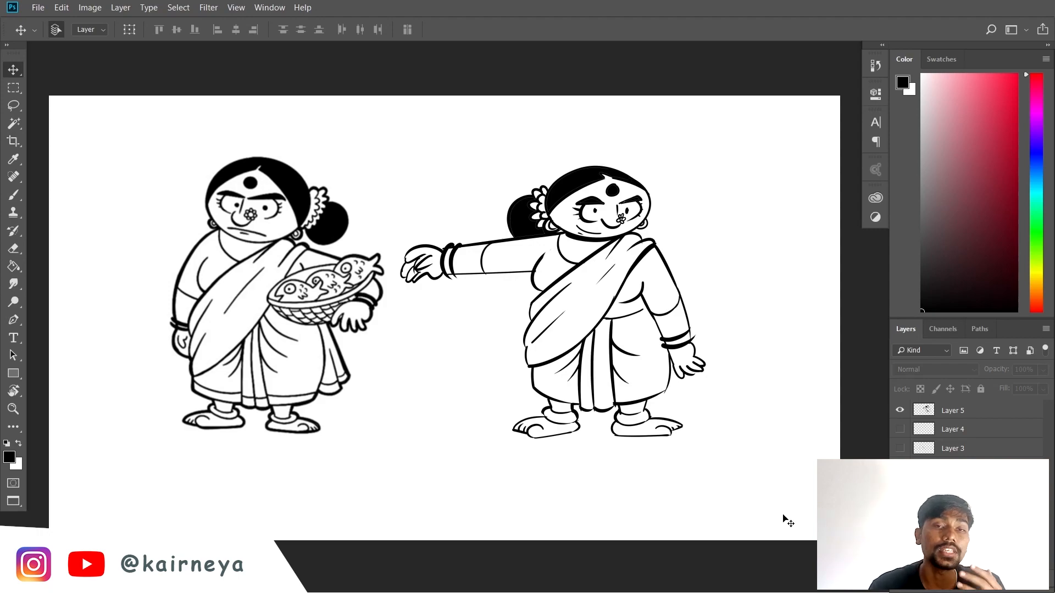